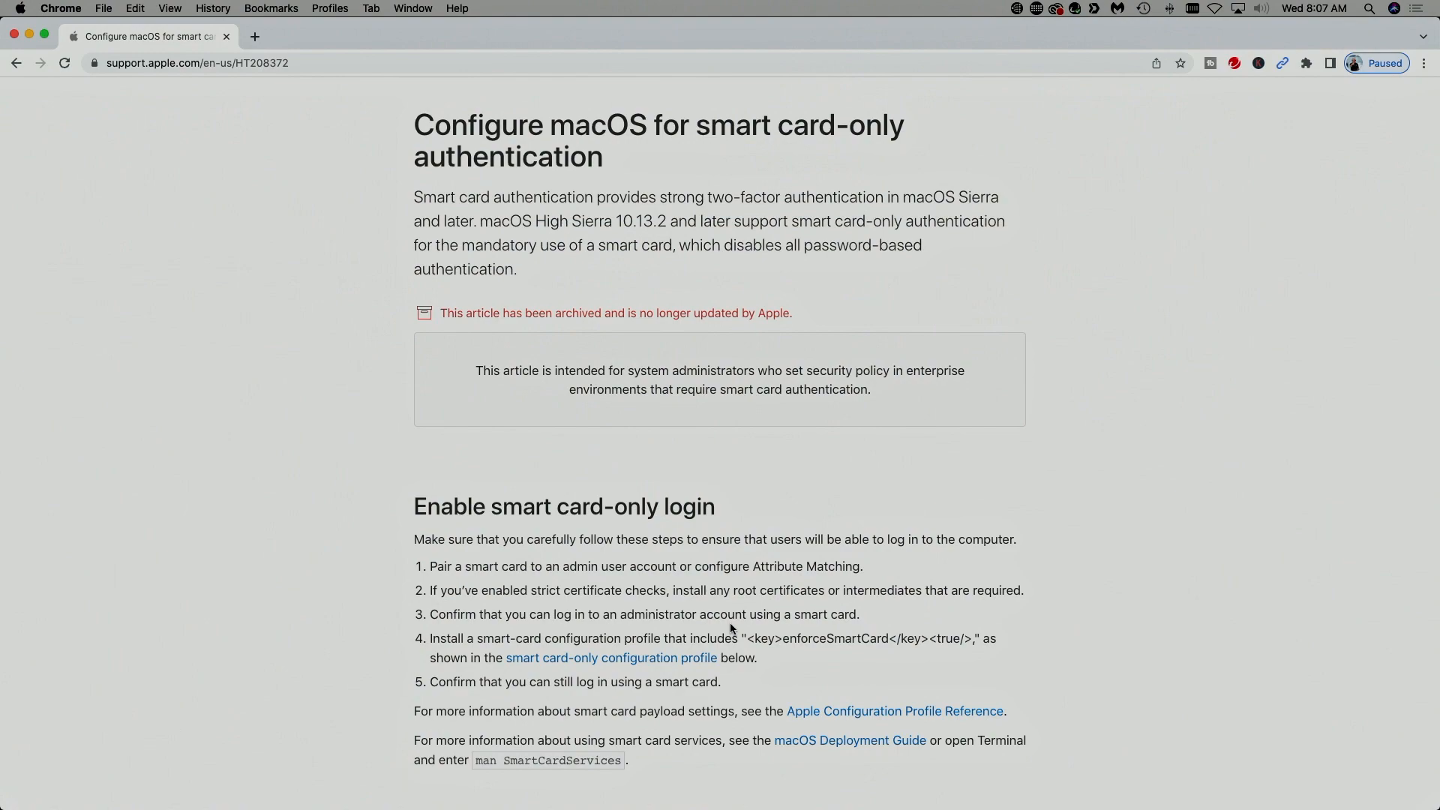
mouse_move(251, 567)
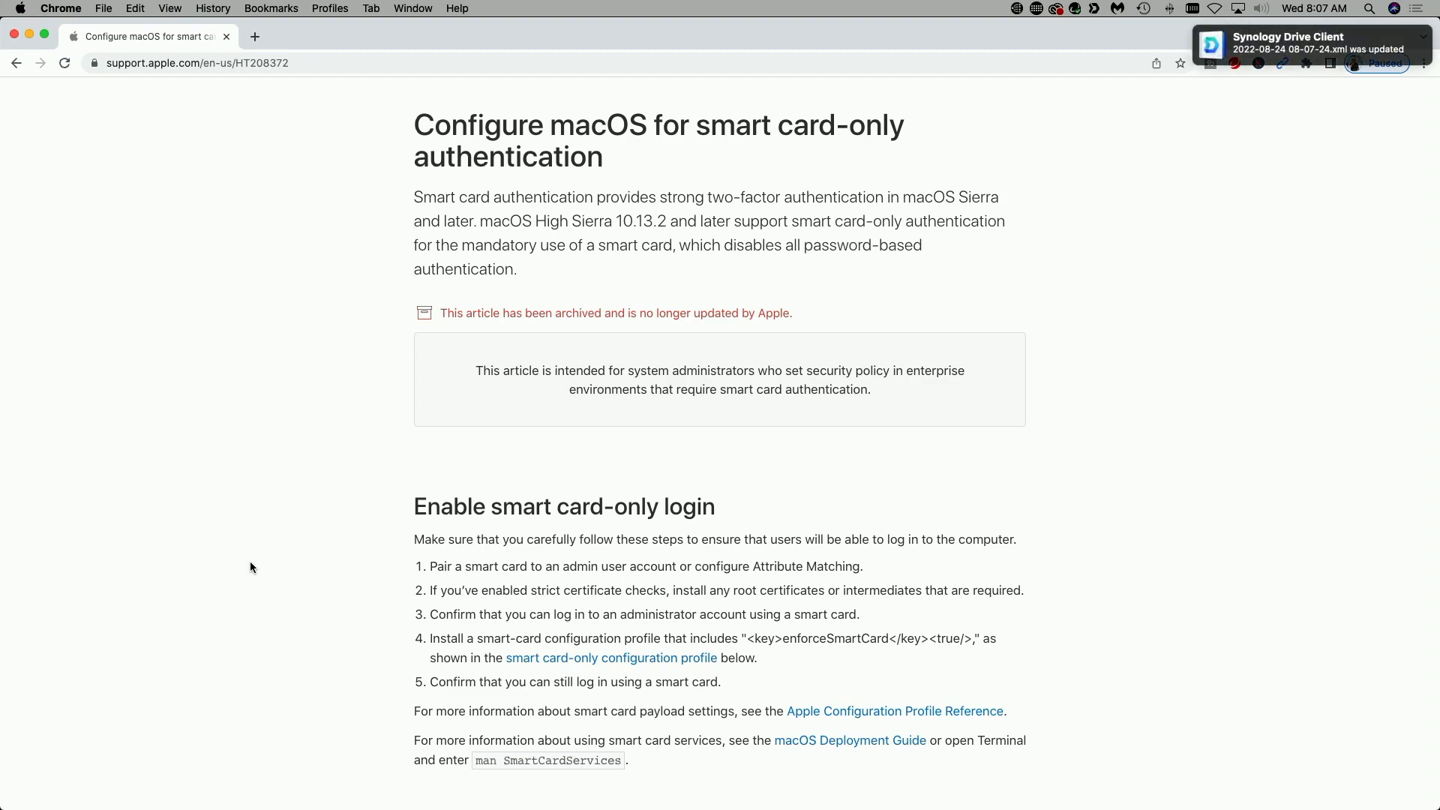
Scroll the Apple support article down to the sample profile XML with enforceSmartCard set to true.
scroll(down, 3)
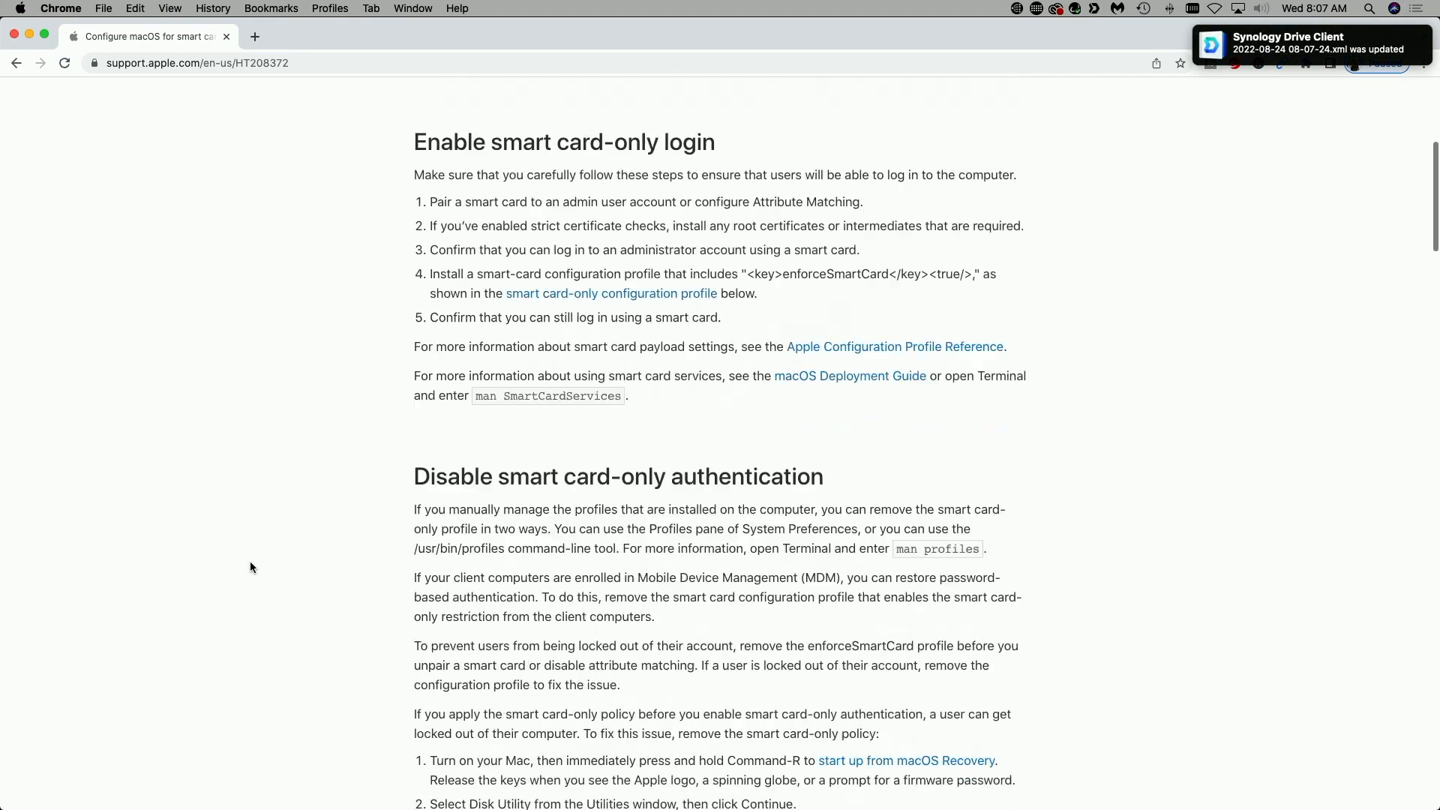
scroll(down, 3)
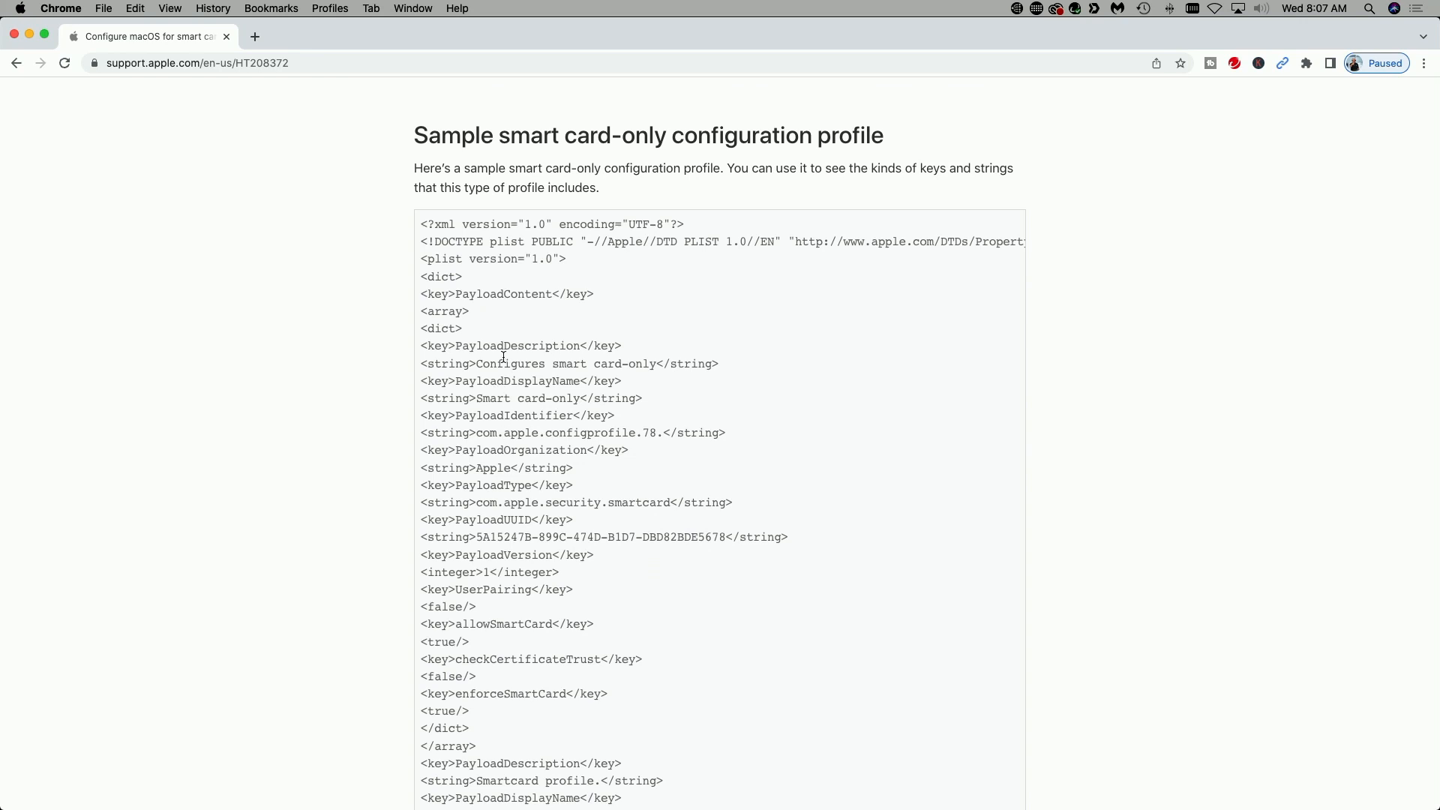
mouse_move(984, 475)
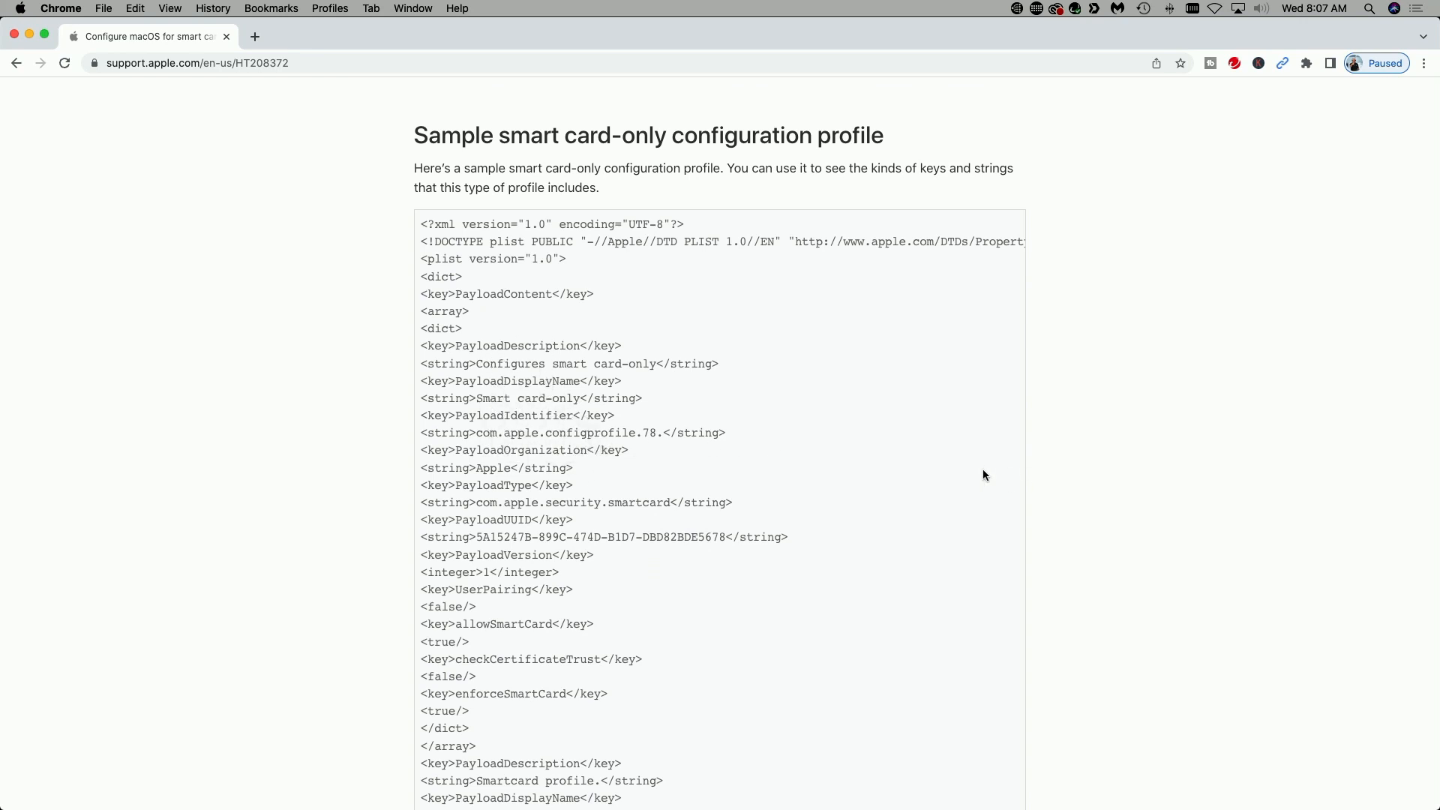
mouse_move(1124, 479)
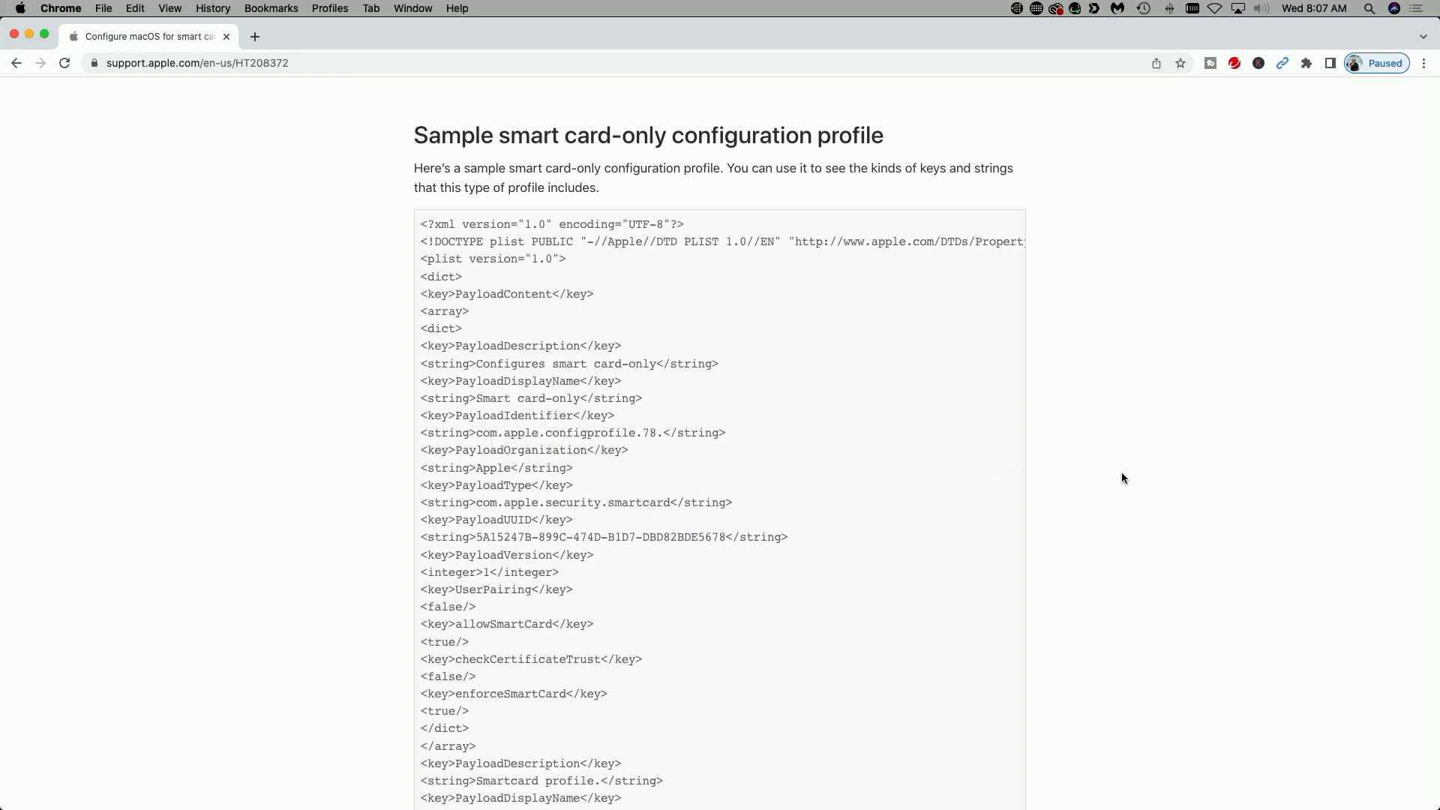
scroll(down, 3)
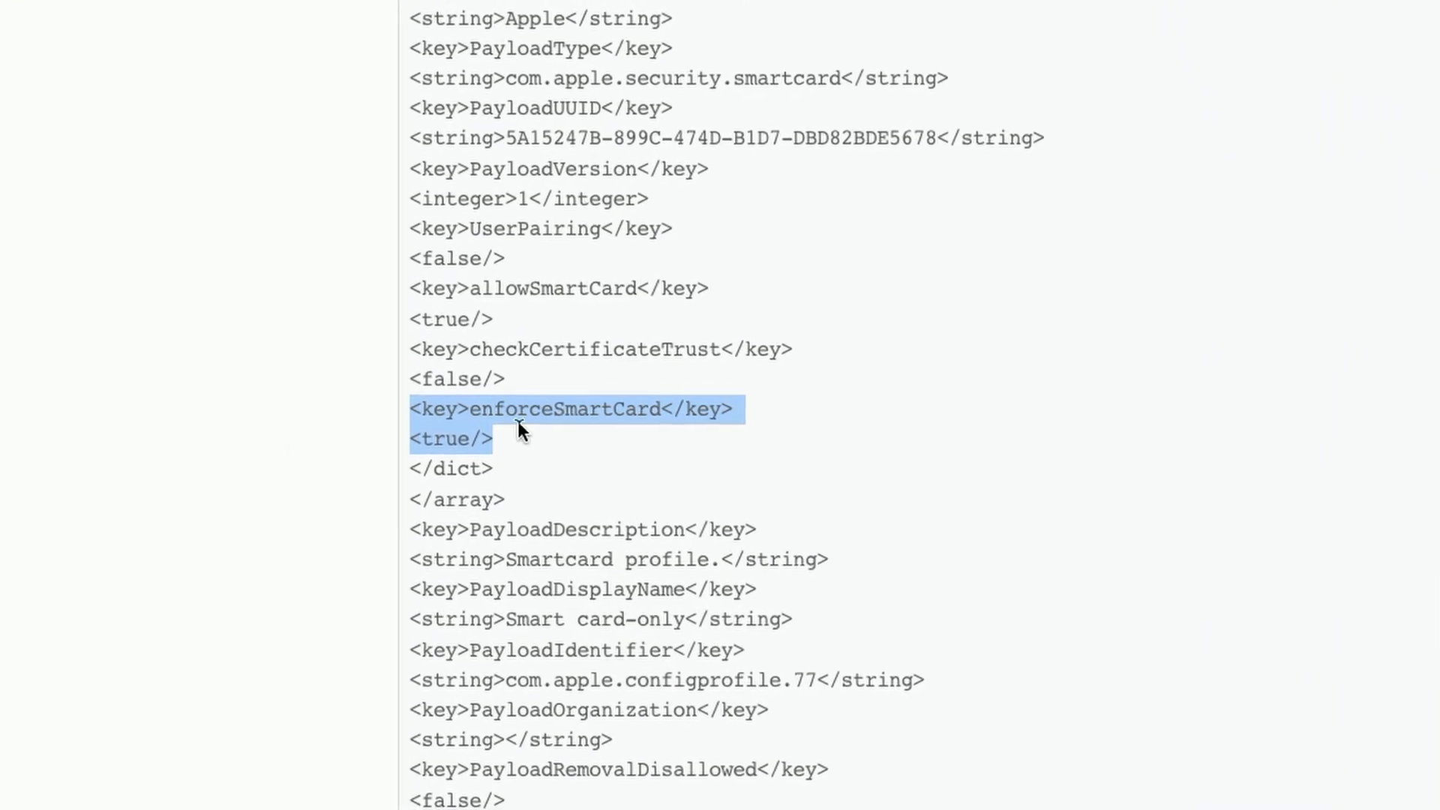
scroll(down, 3)
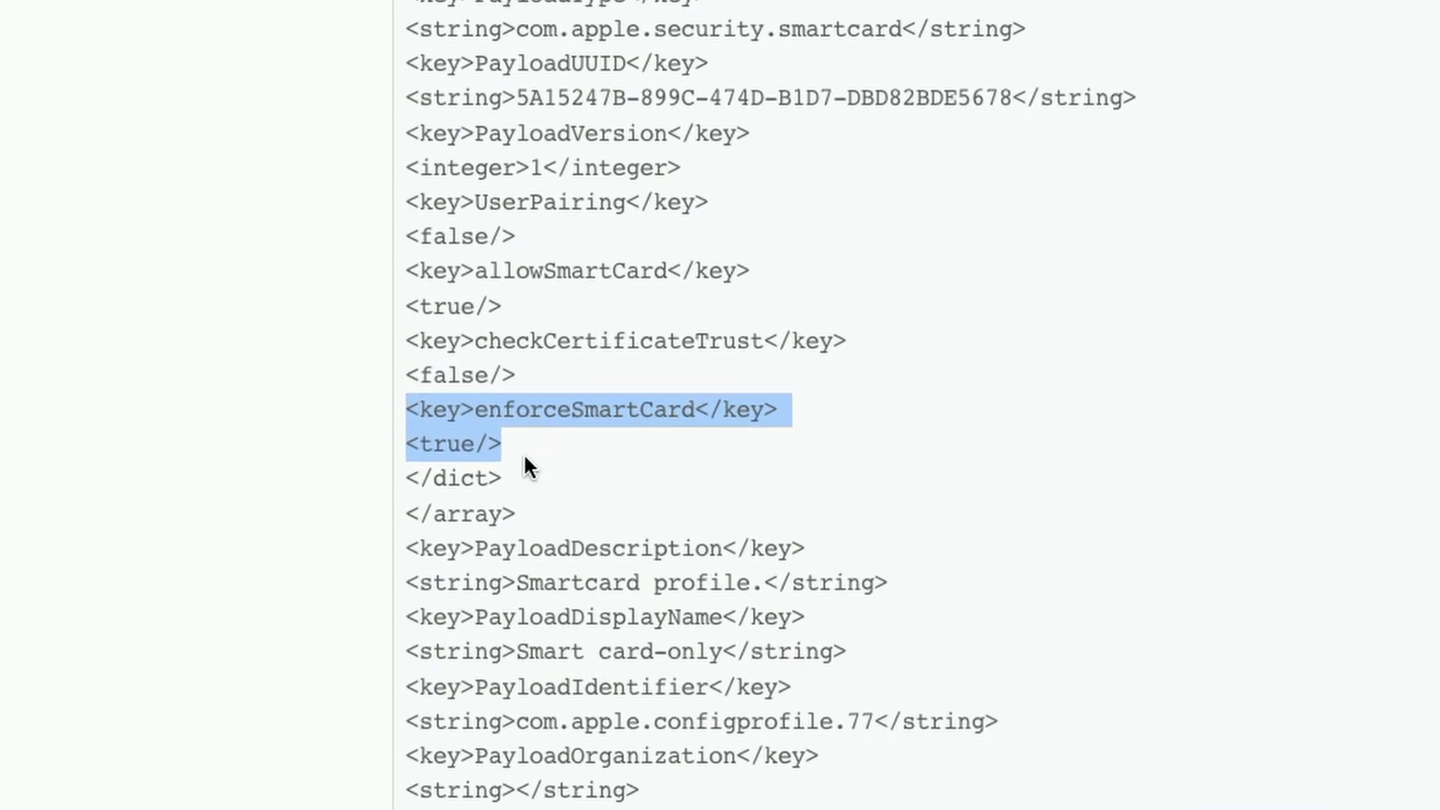
scroll(down, 3)
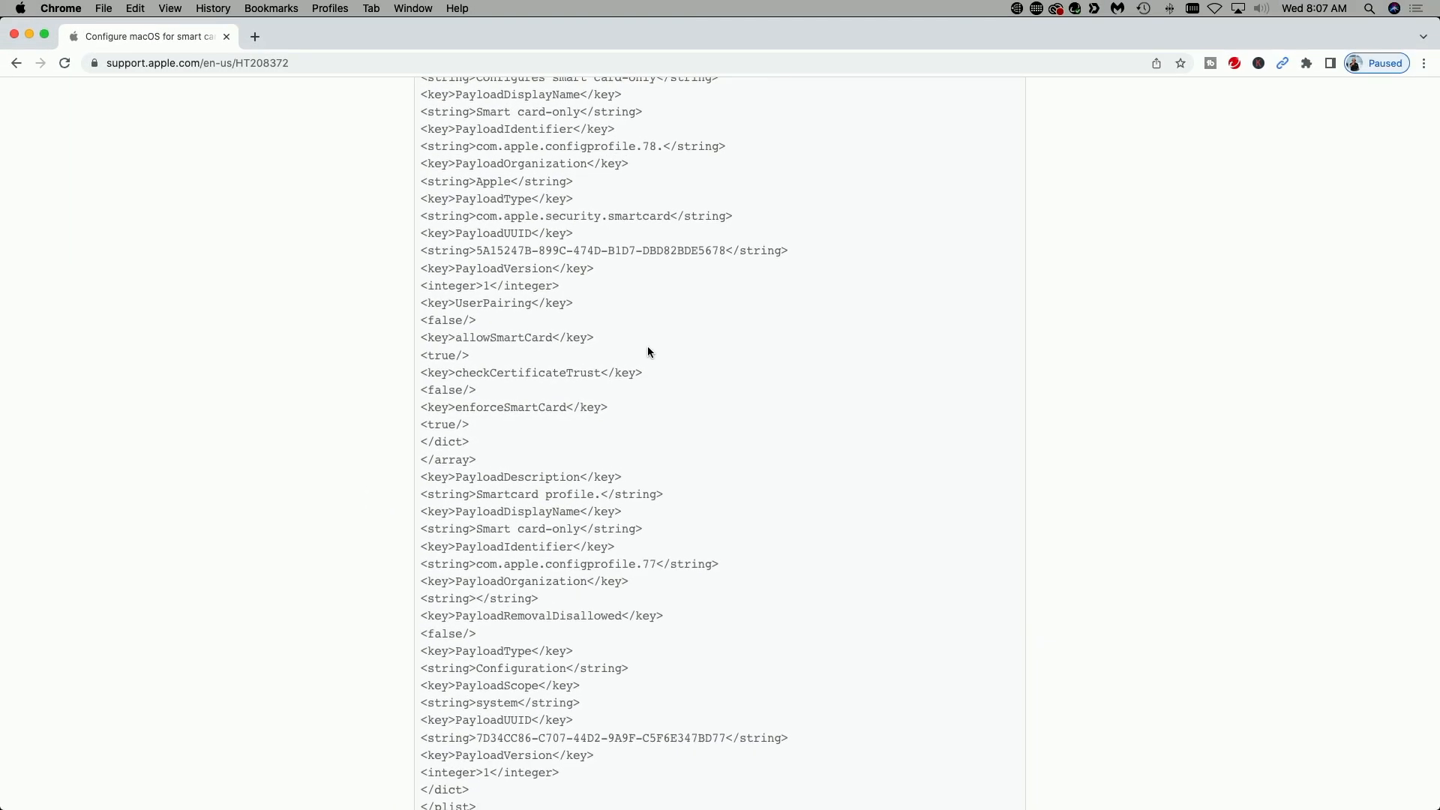
mouse_move(636, 358)
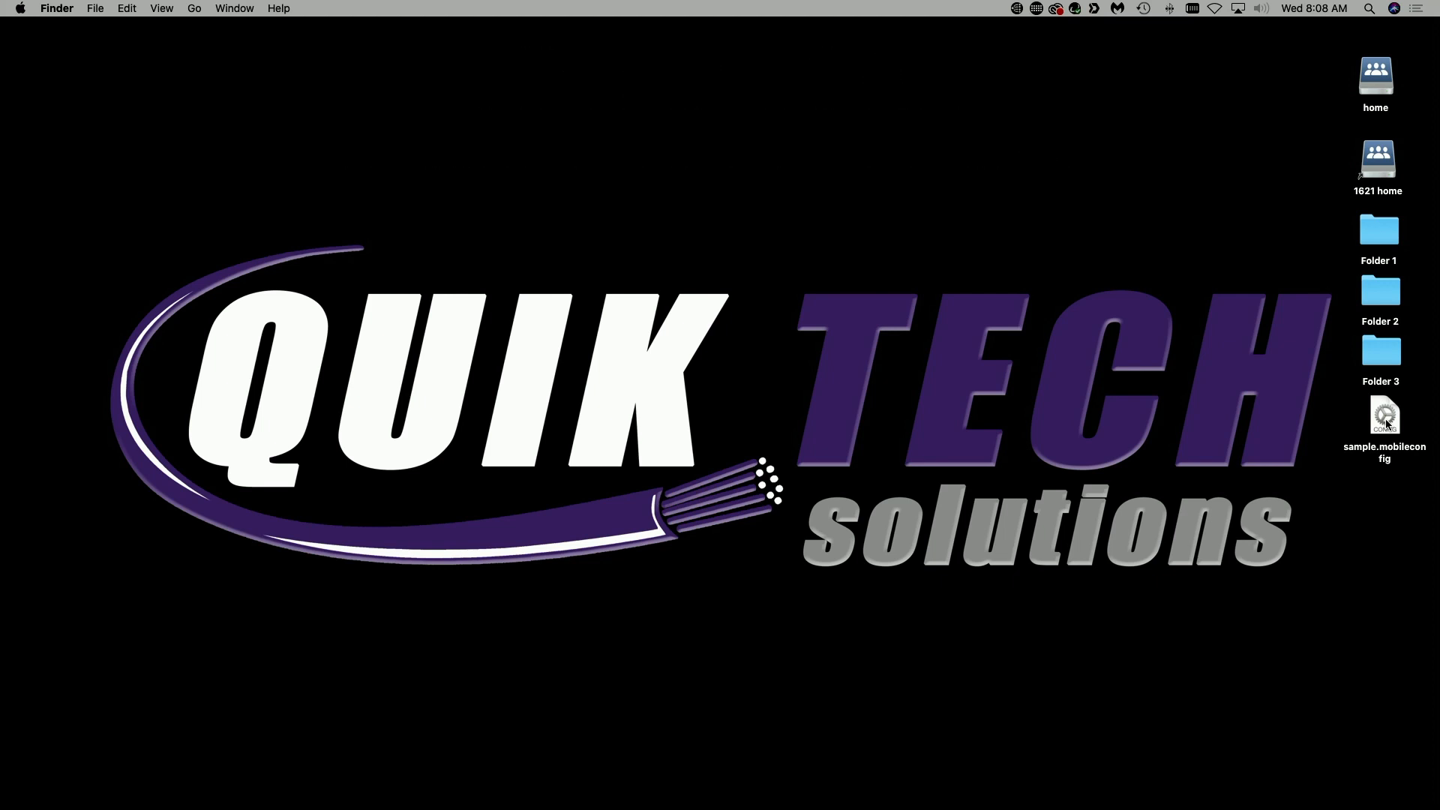
Install sample.mobileconfig from the desktop as the Smart card-only profile, authorizing with the PIN.
double_click(1383, 416)
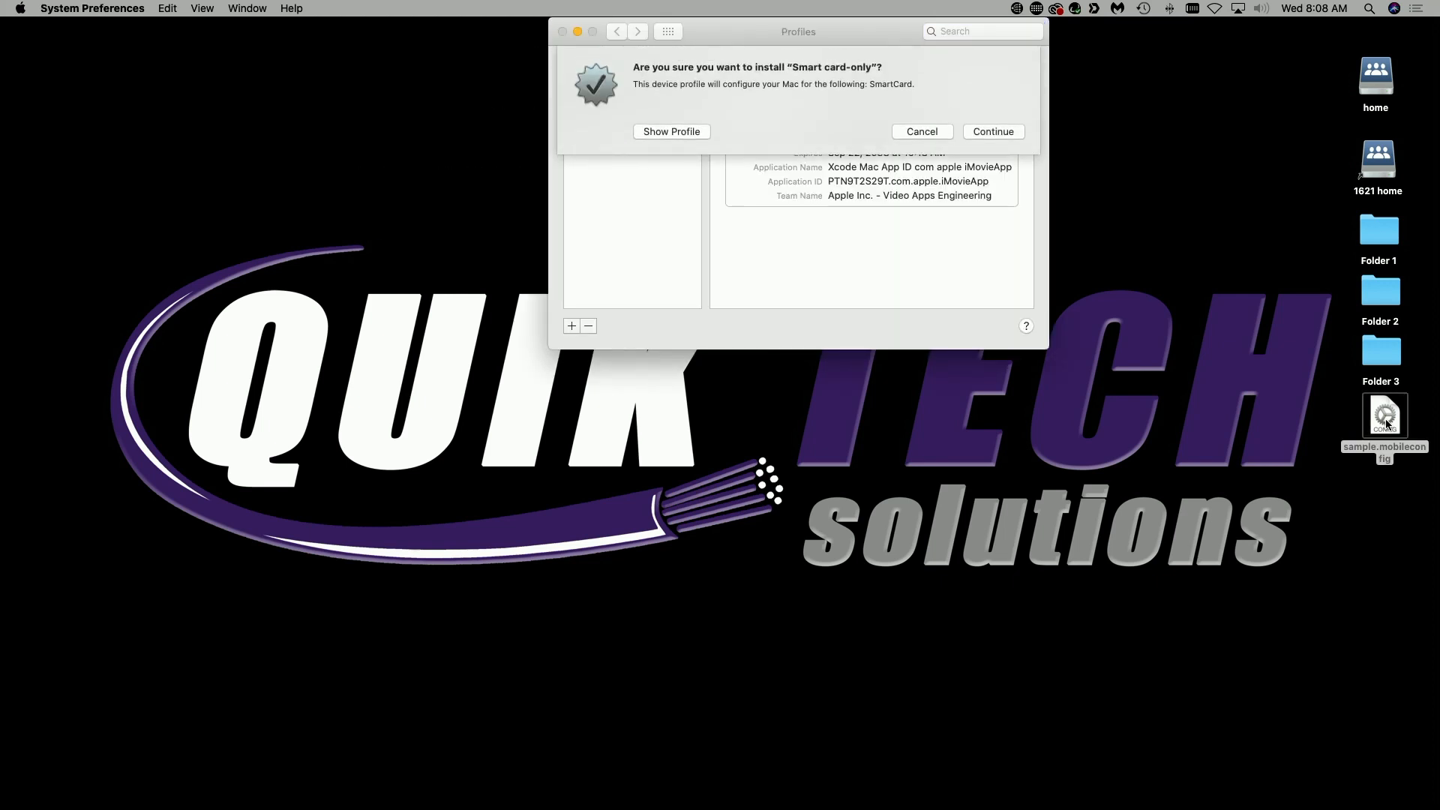
mouse_move(813, 84)
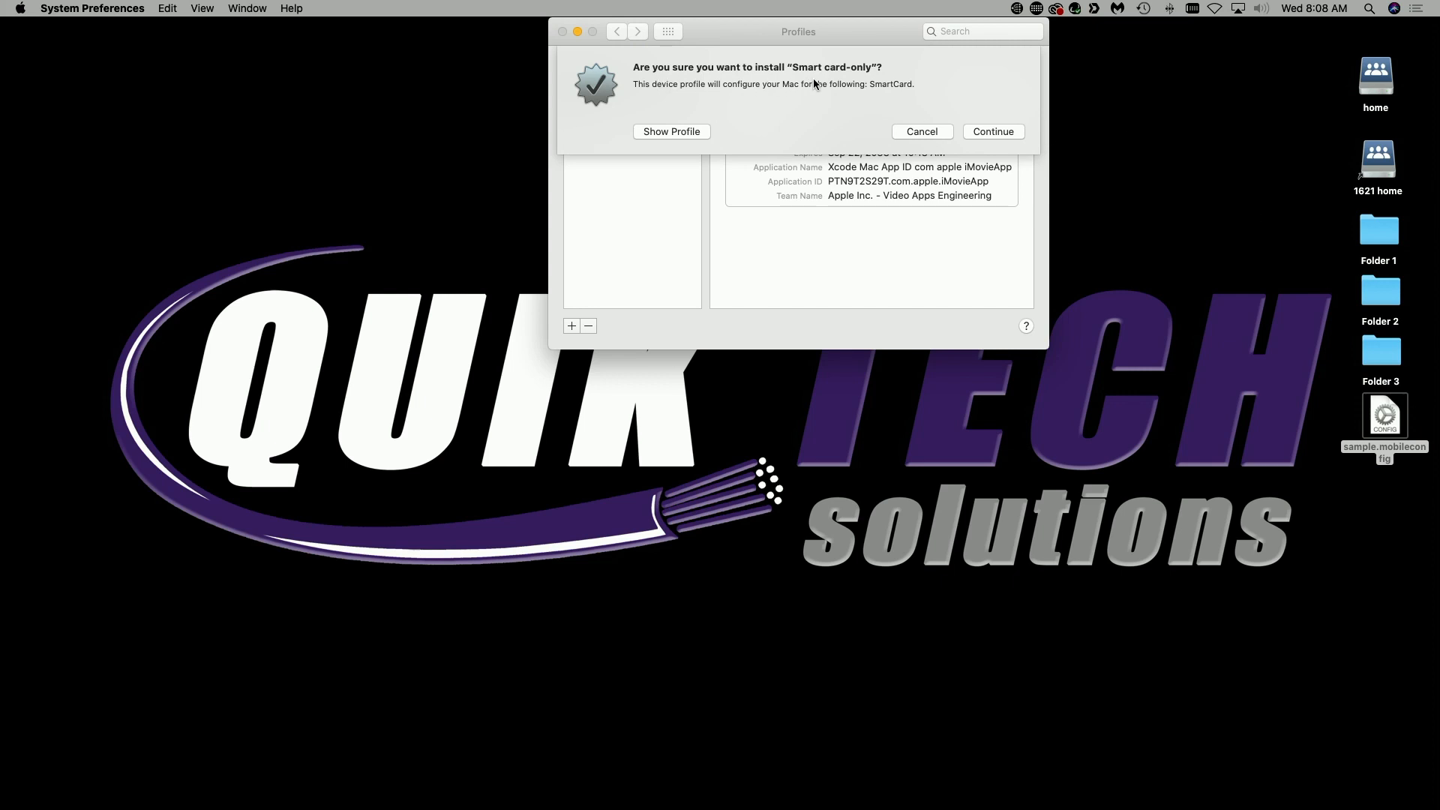
mouse_move(658, 186)
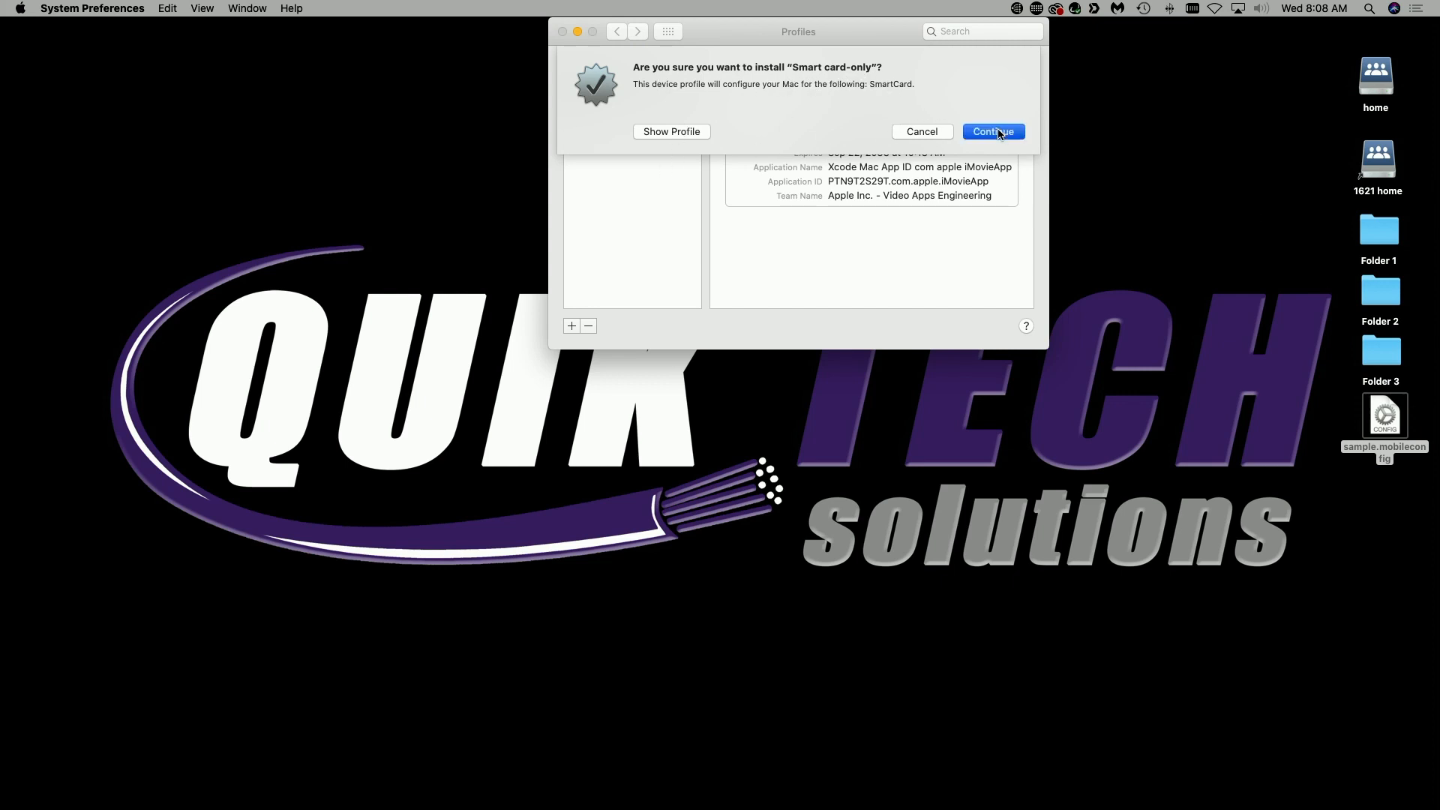
click(993, 132)
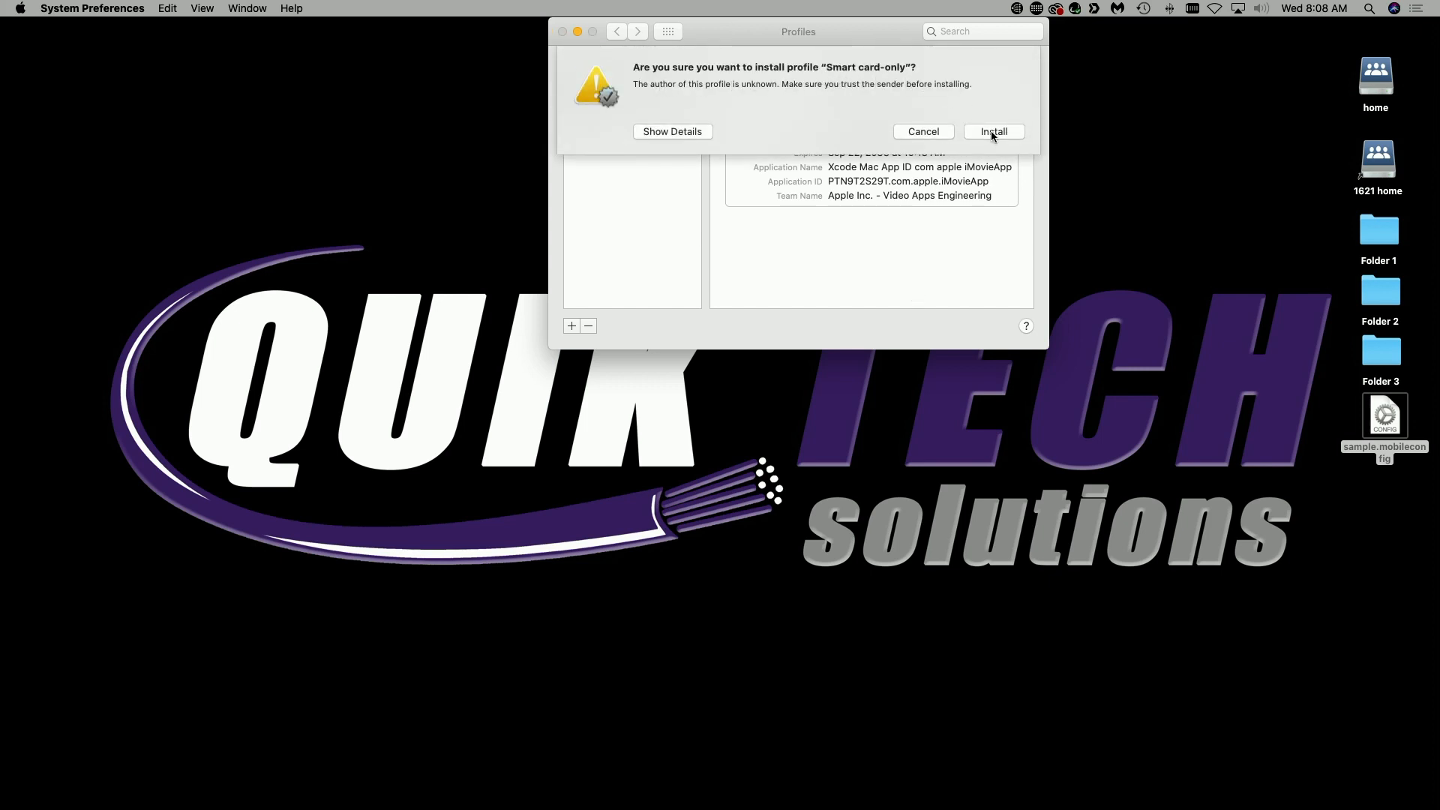
click(993, 132)
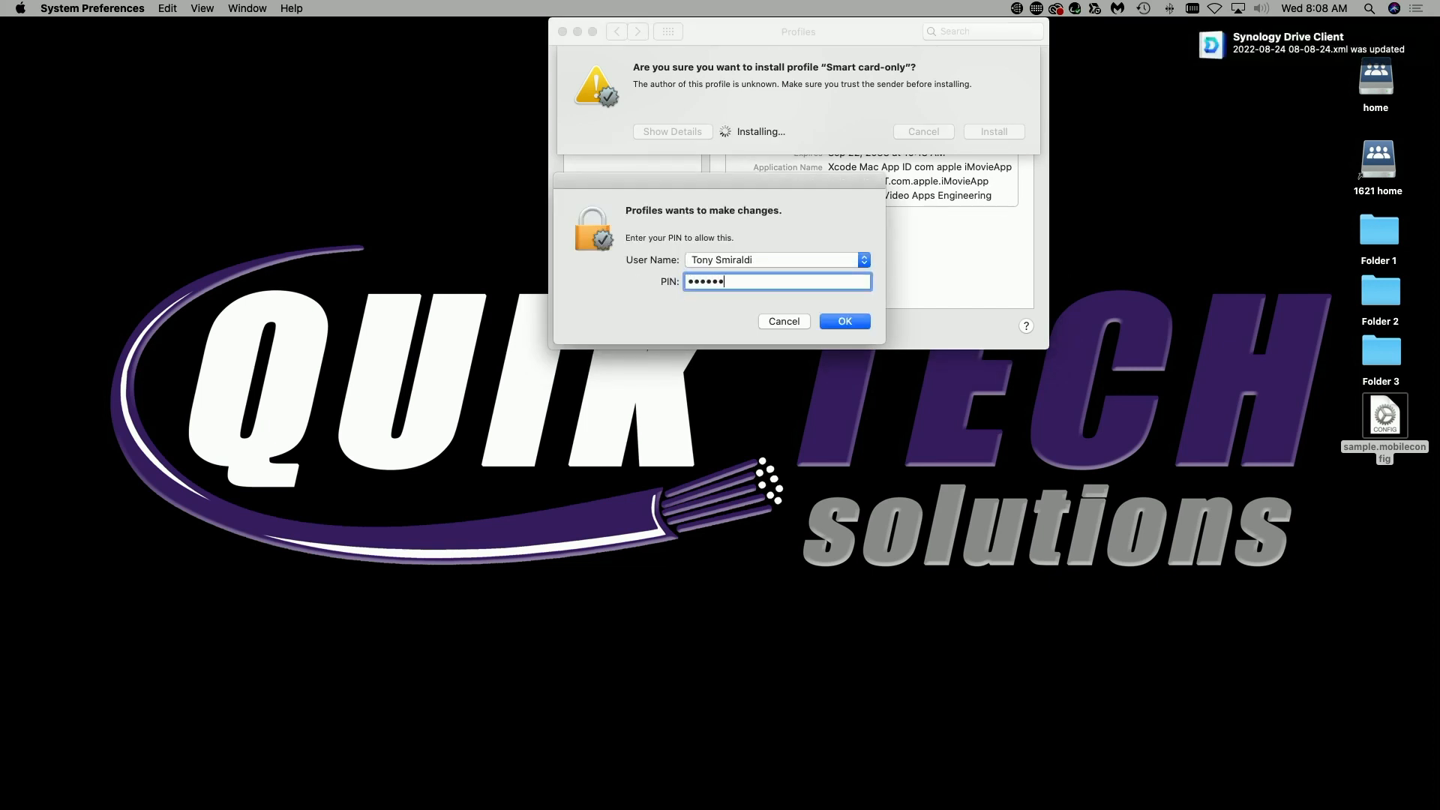
click(843, 321)
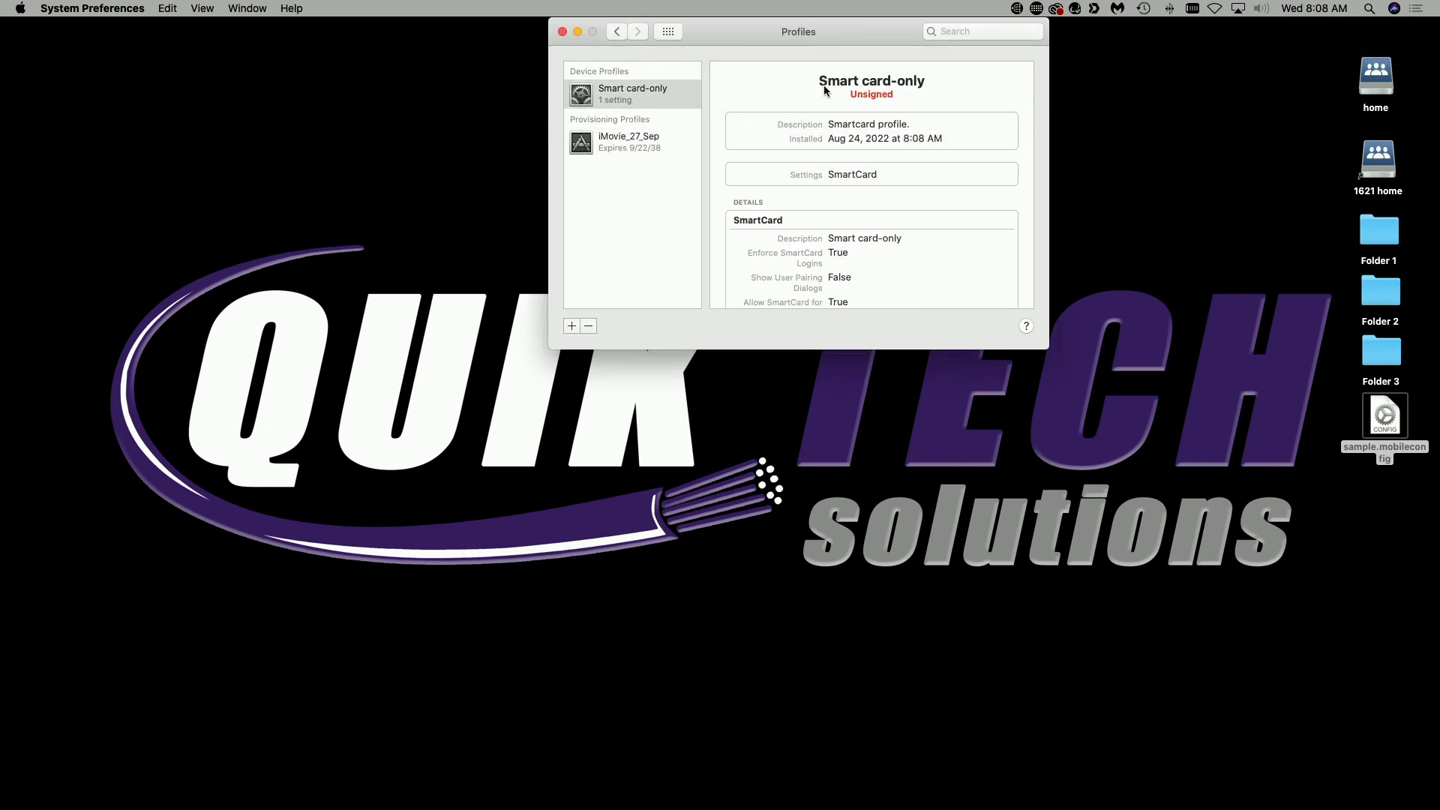
mouse_move(562, 32)
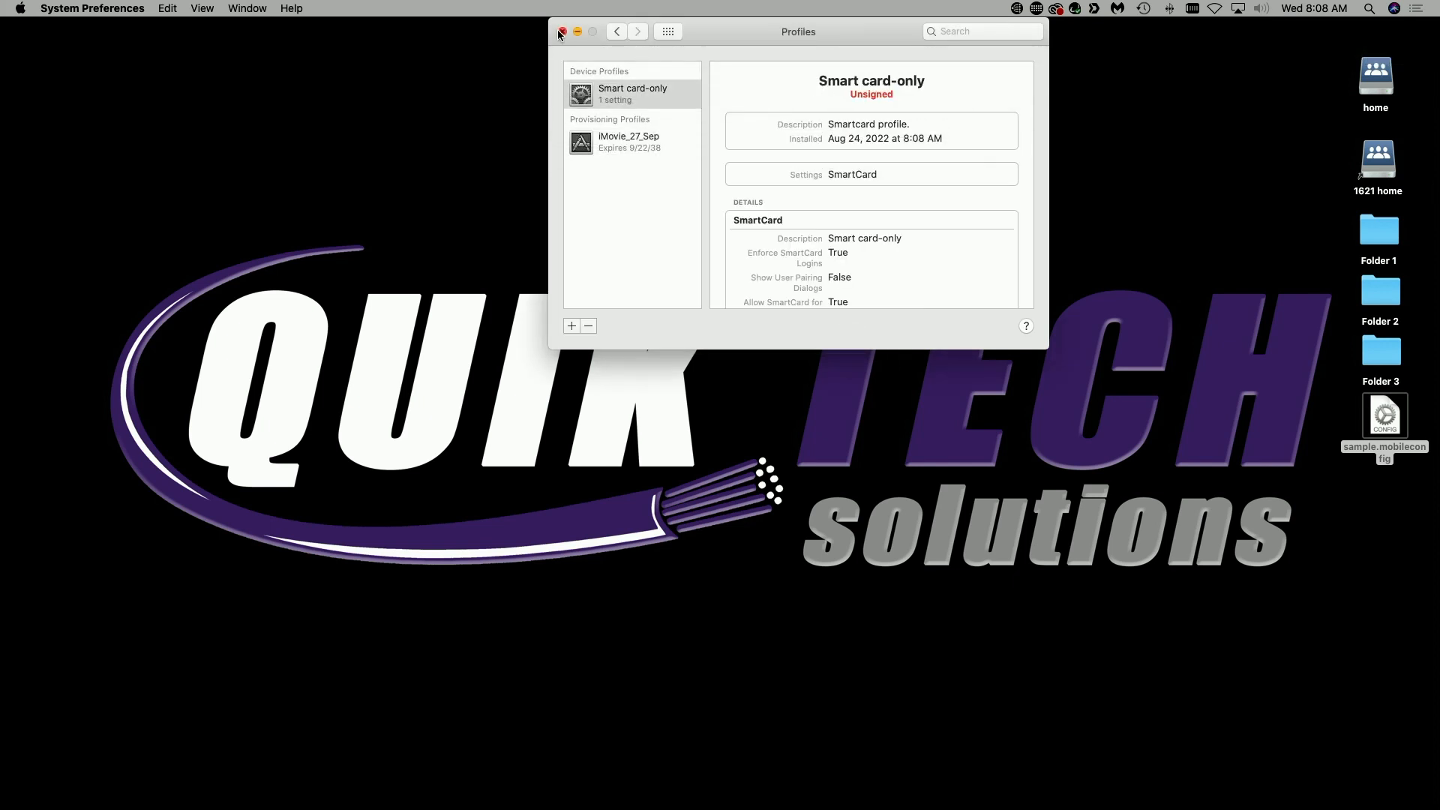
click(563, 31)
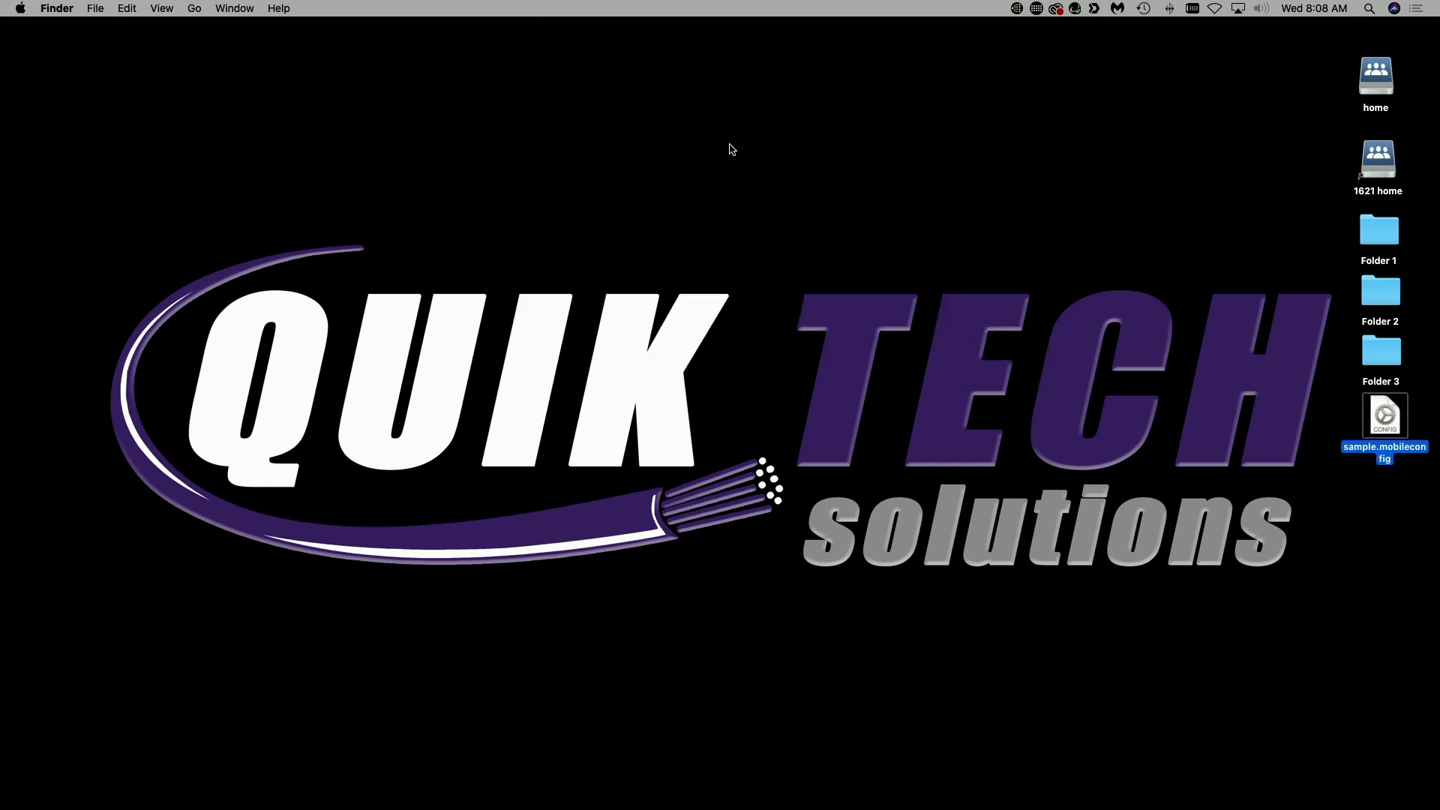
Lock the Mac with Control-Command-Q and see the password login rejected with Smart Card Required.
click(717, 368)
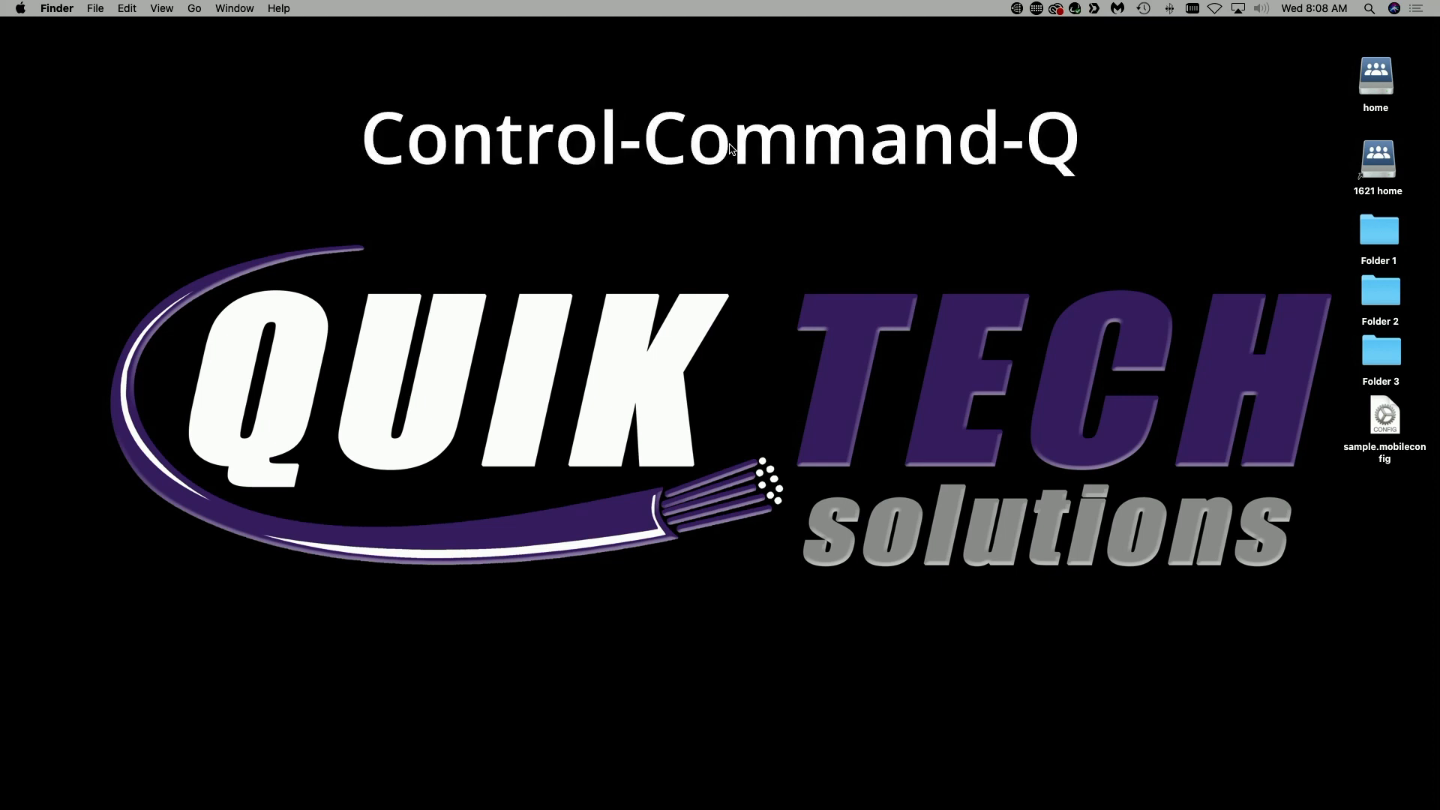
key(ctrl+cmd+q)
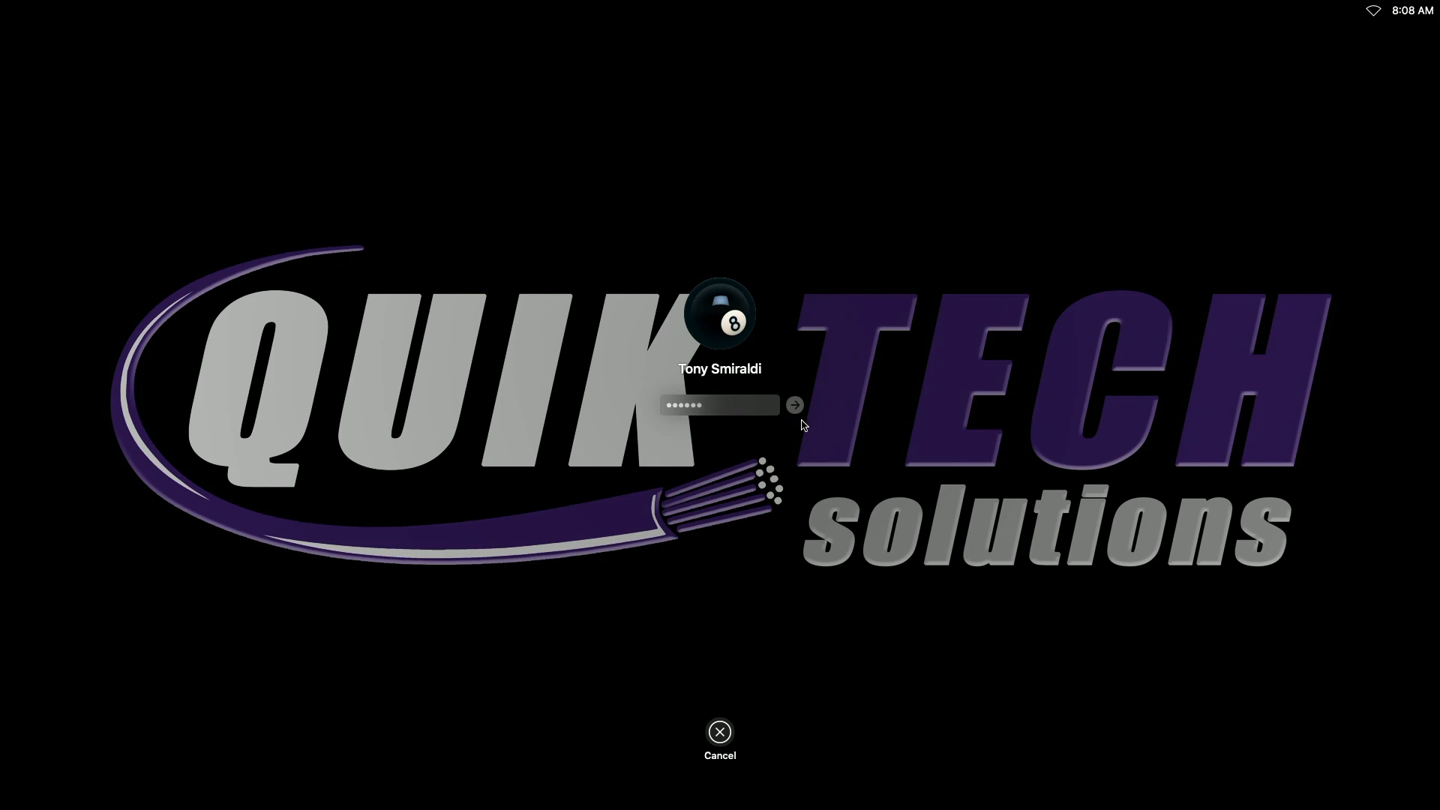
click(792, 405)
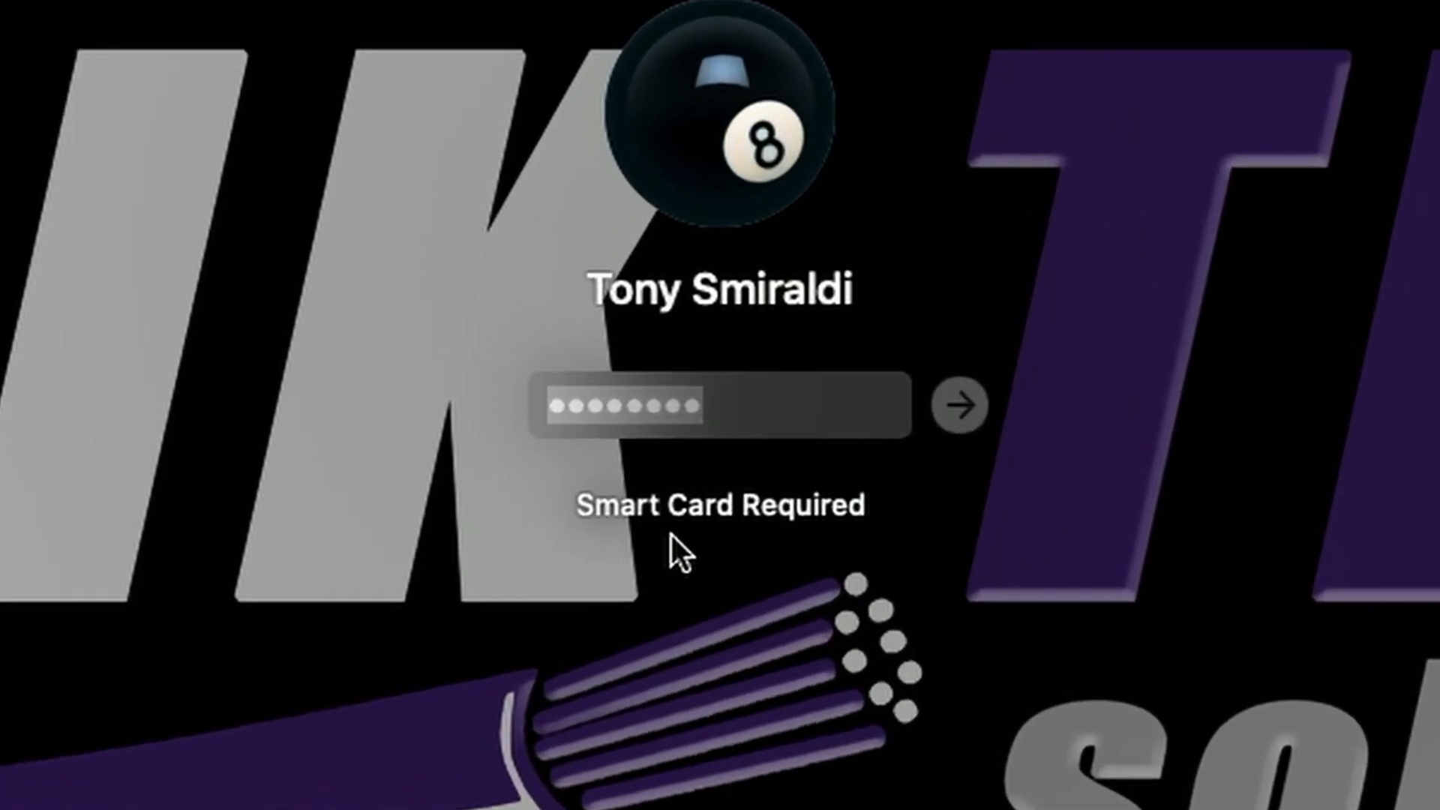
mouse_move(882, 550)
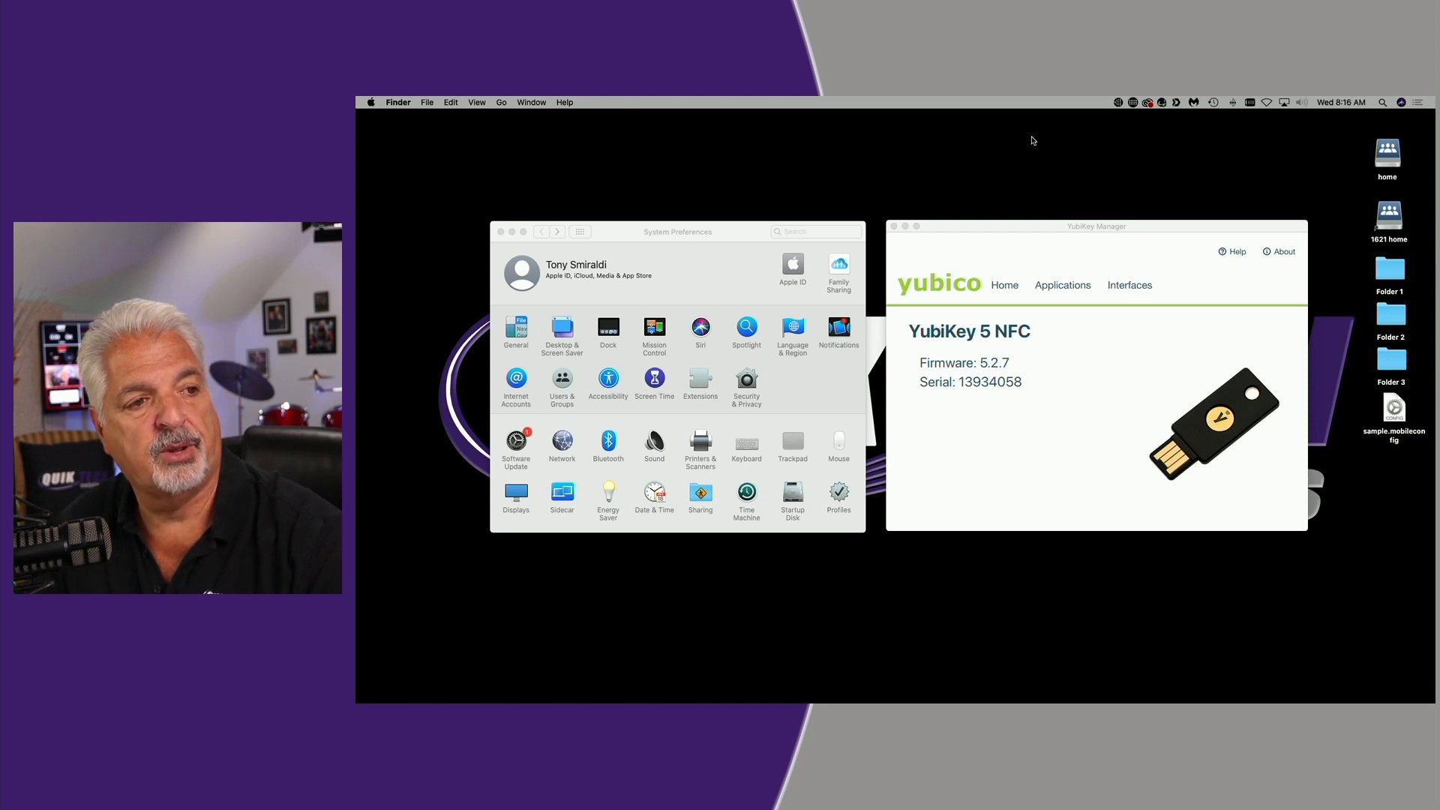
mouse_move(774, 189)
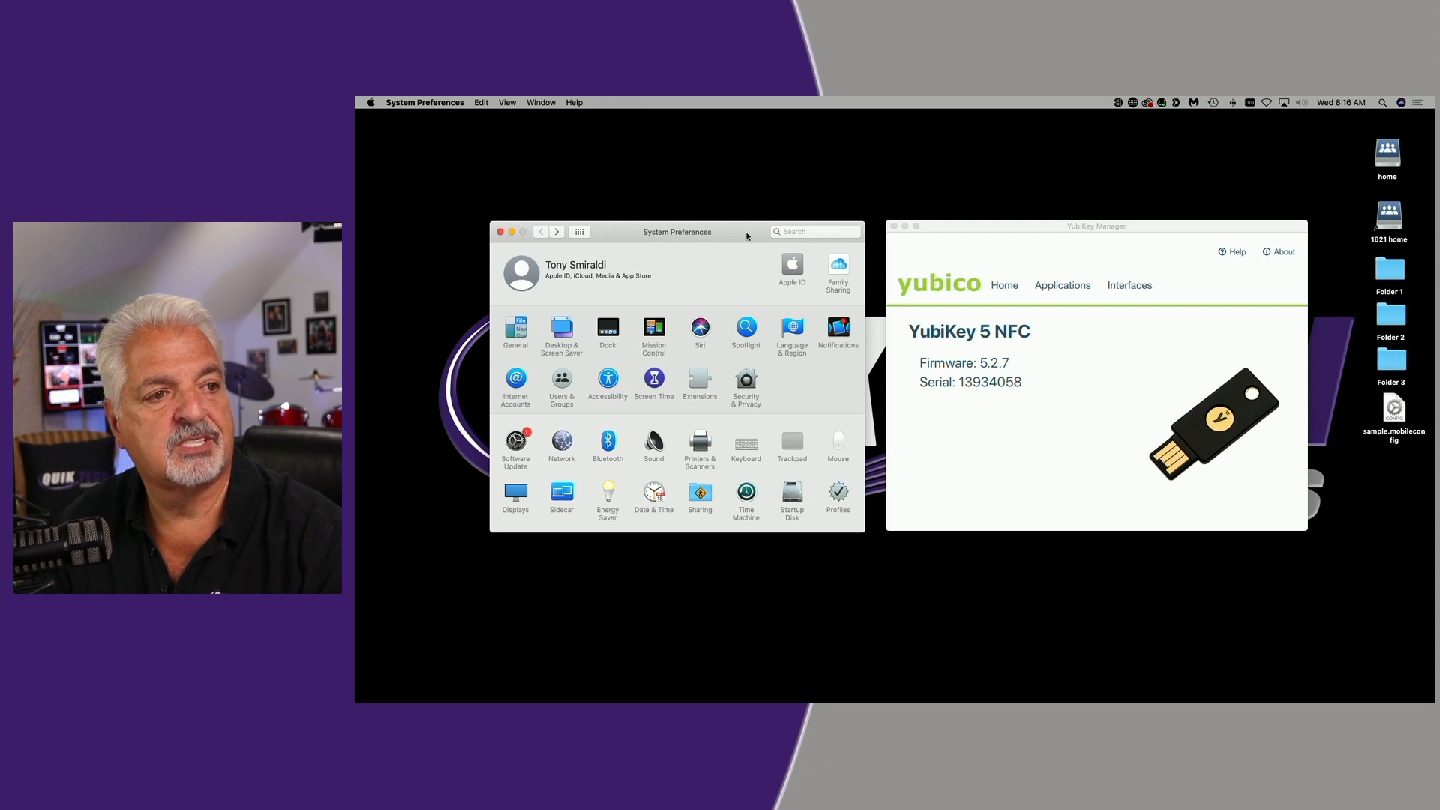
Remove the Smart card-only device profile from Profiles, authorizing the removal with the PIN.
click(1095, 227)
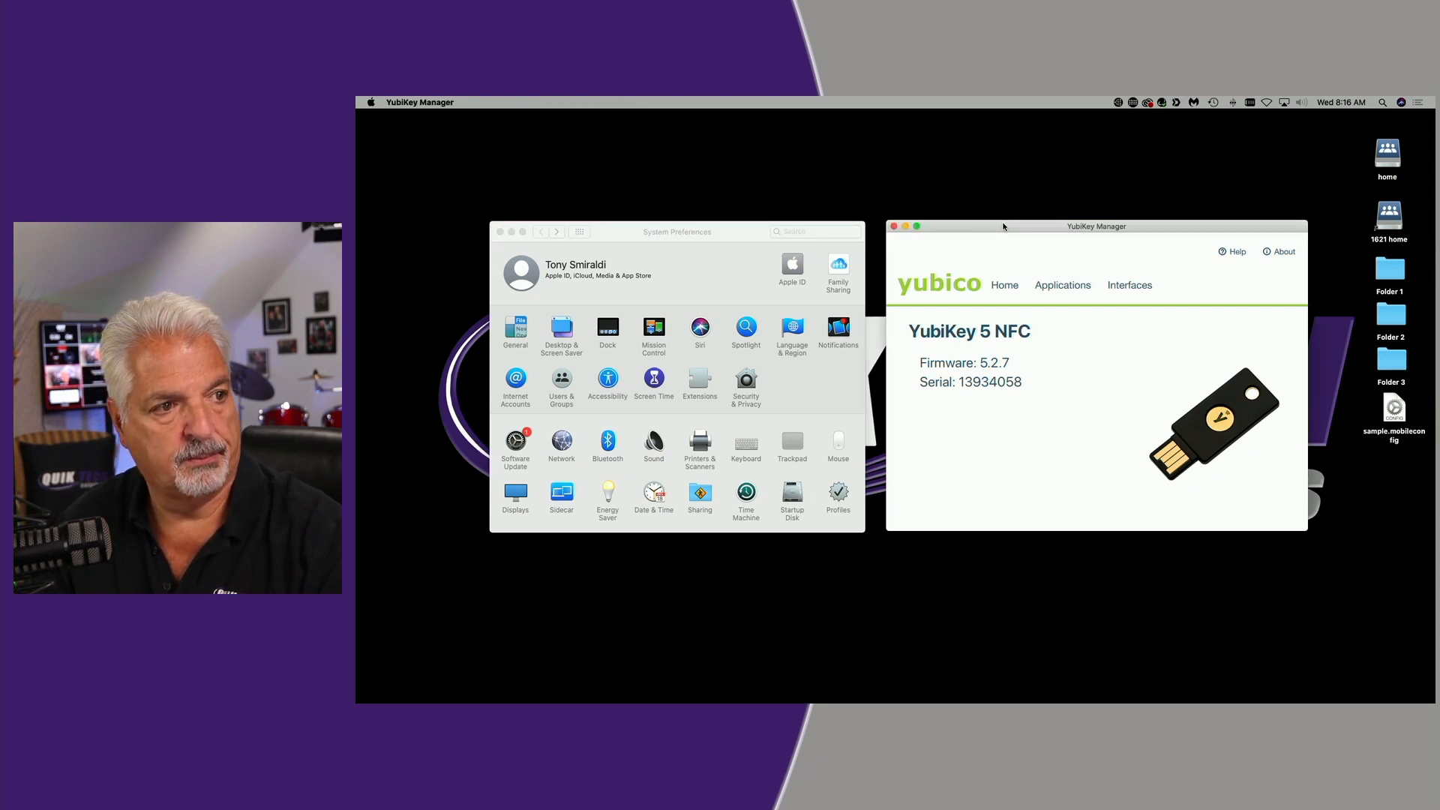
click(676, 231)
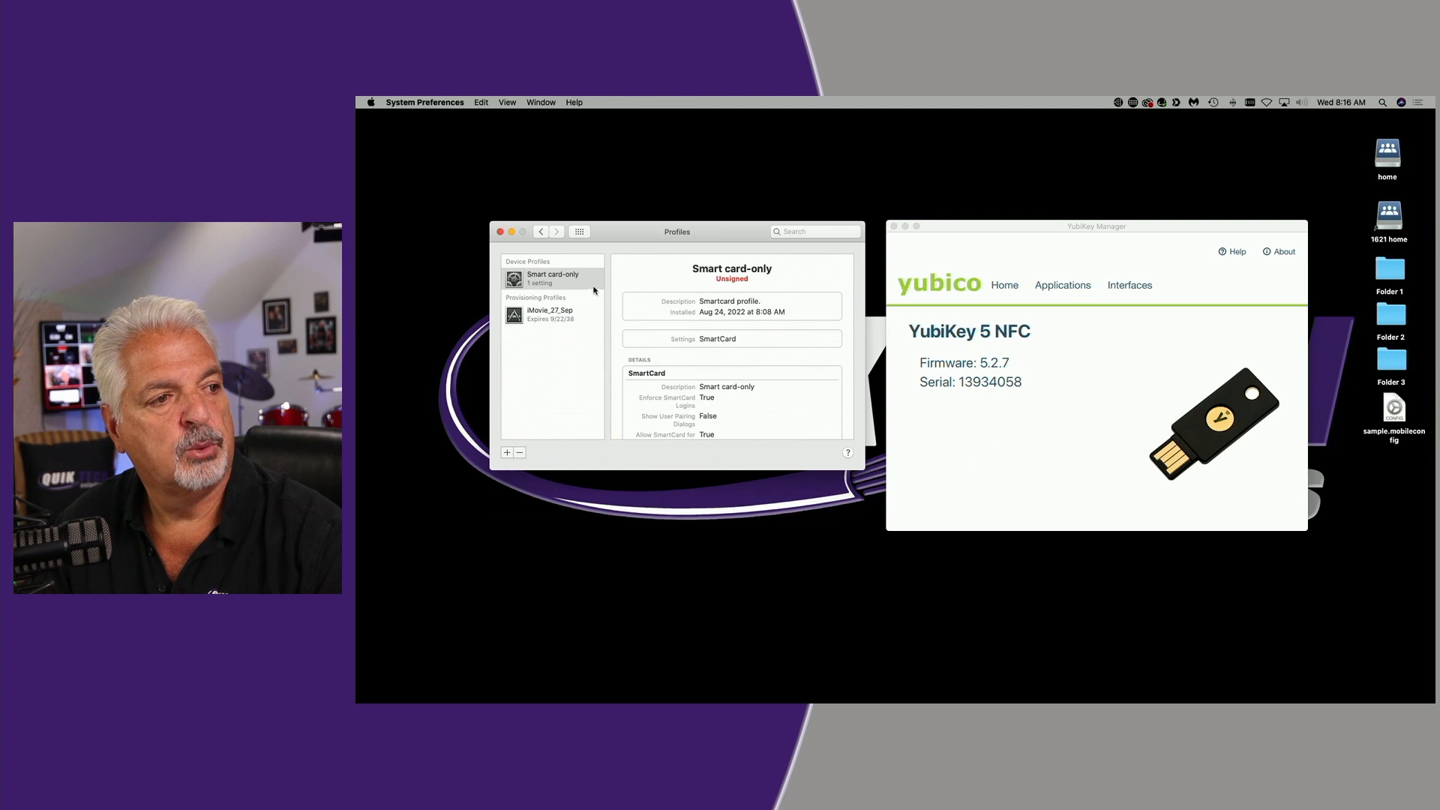
click(550, 279)
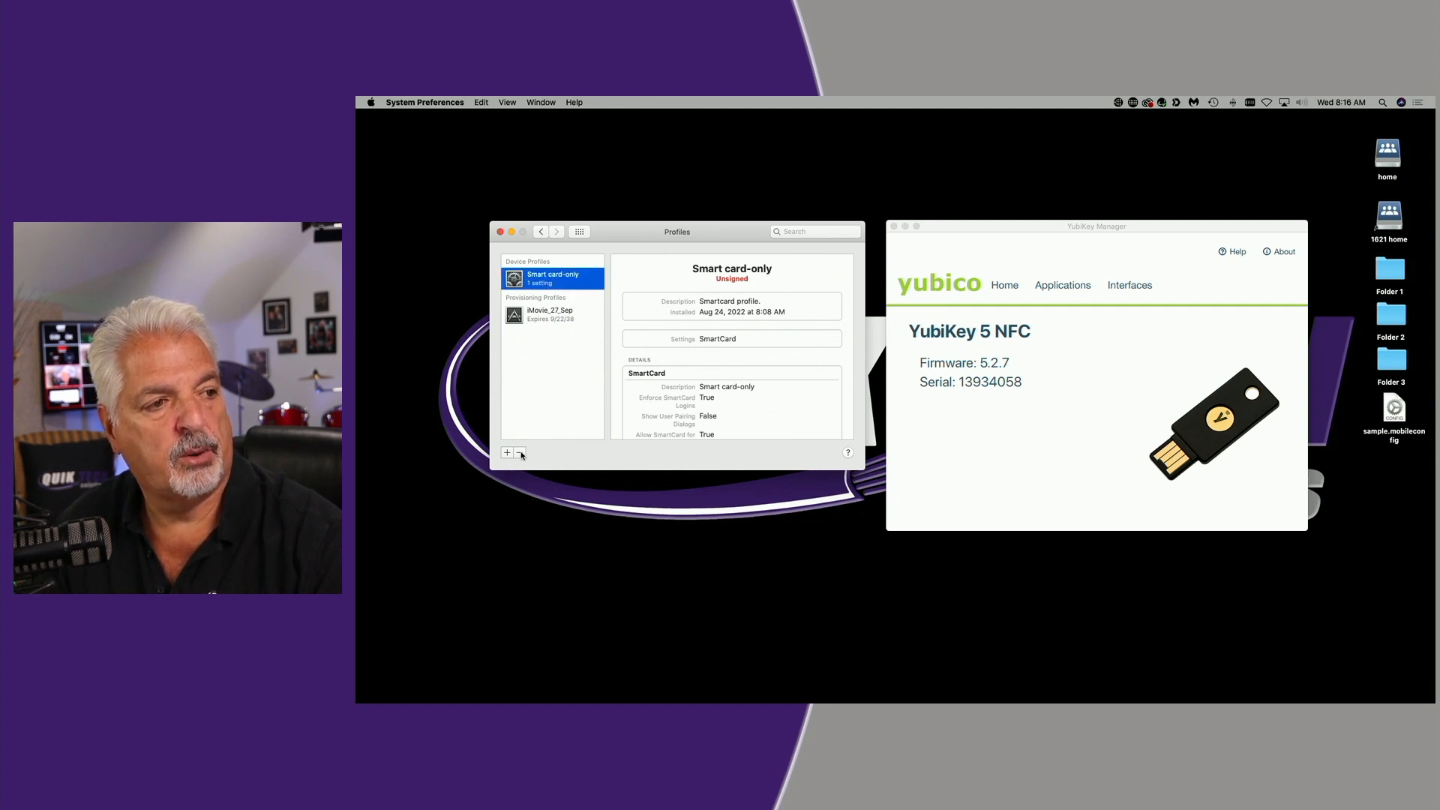
click(521, 451)
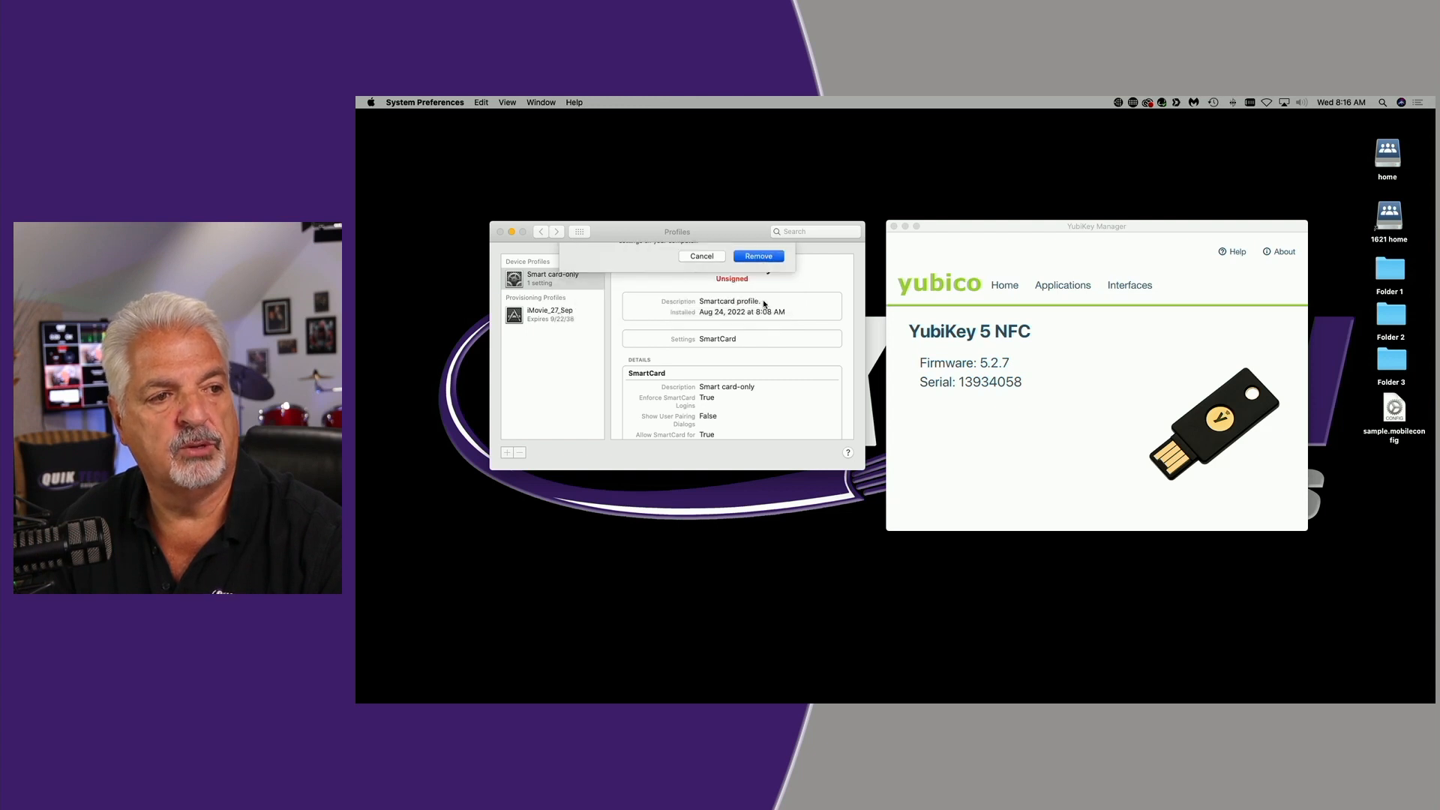
click(757, 256)
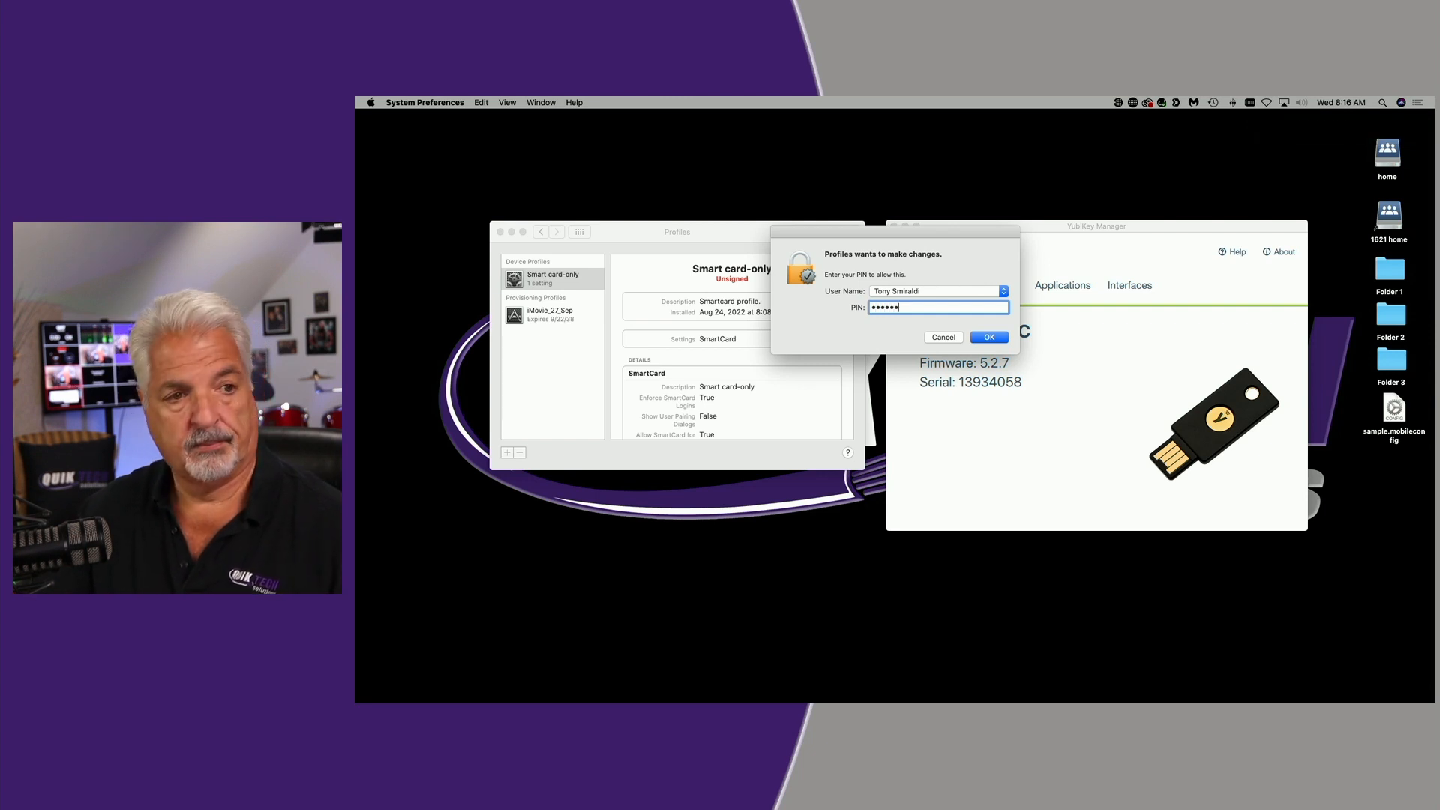
click(989, 338)
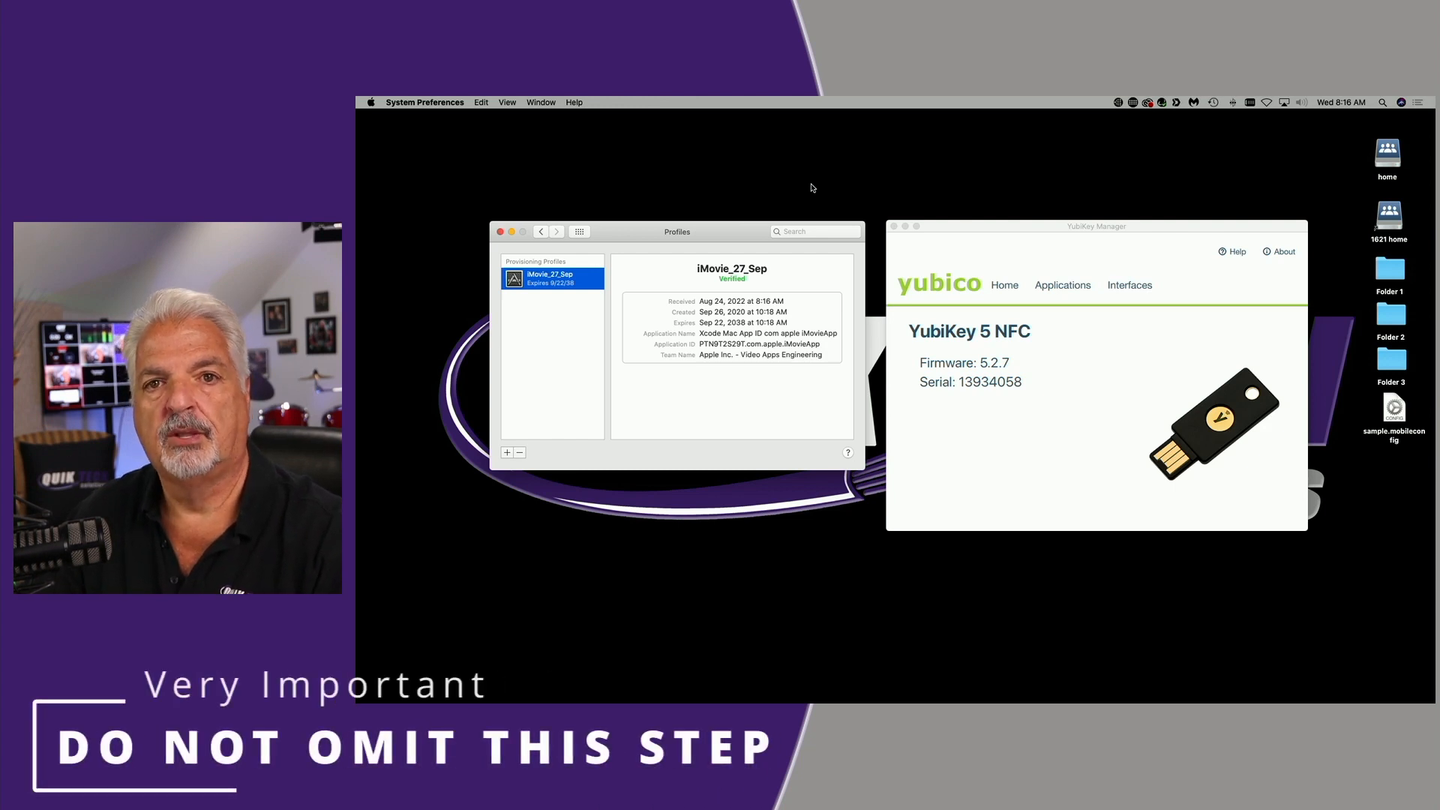
mouse_move(1044, 268)
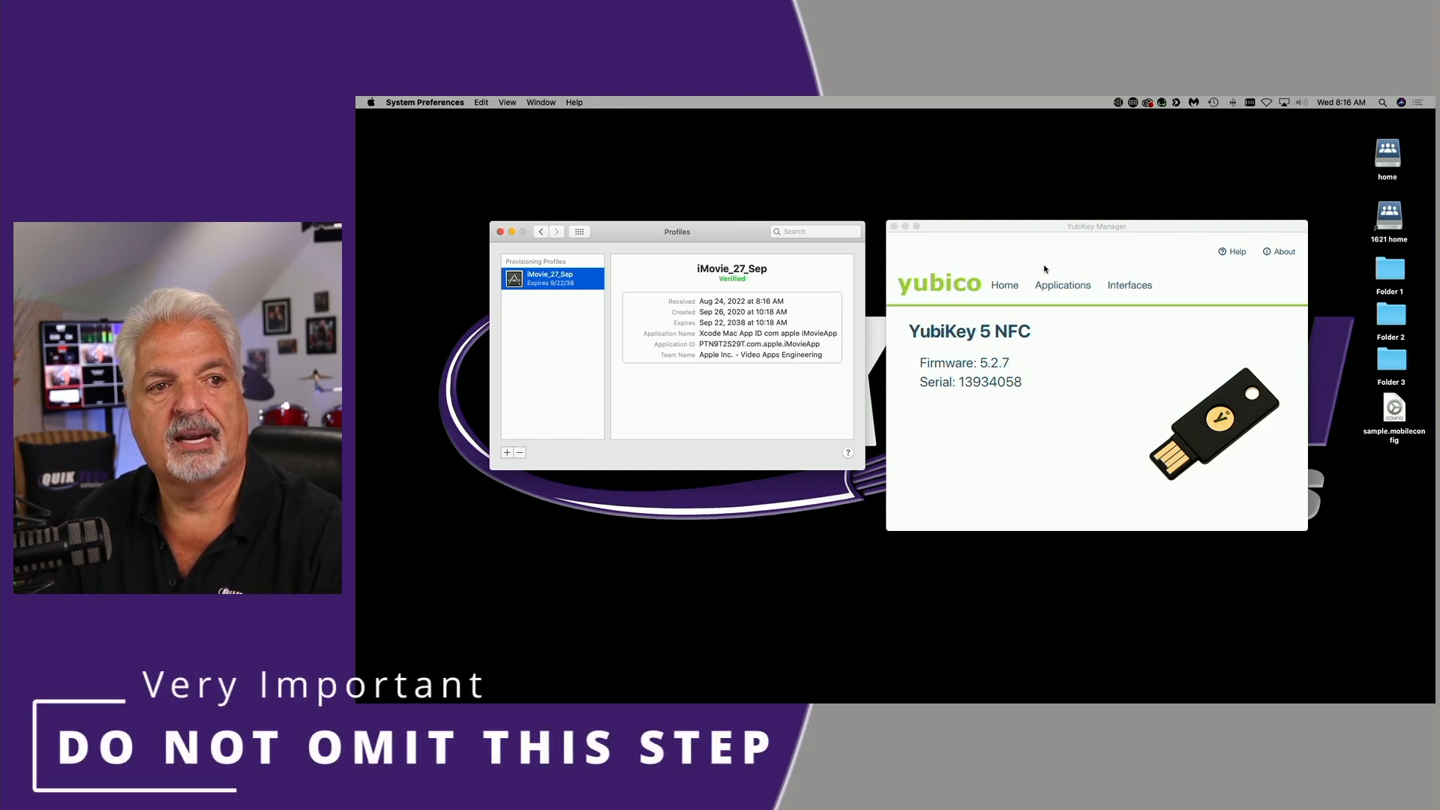
In YubiKey Manager's PIV certificates, delete the Authentication slot 9a certificate using the default management key.
click(1095, 227)
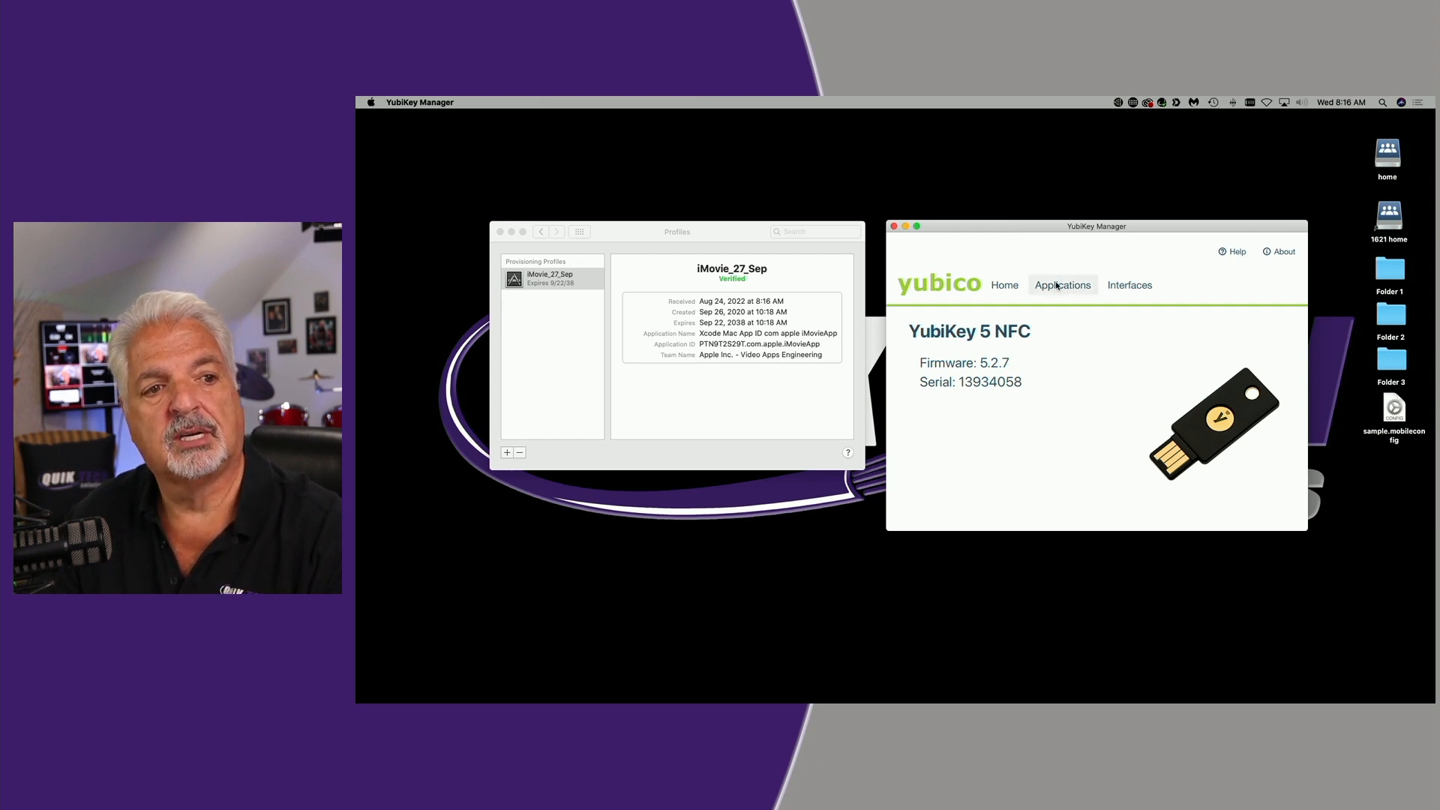
click(1062, 285)
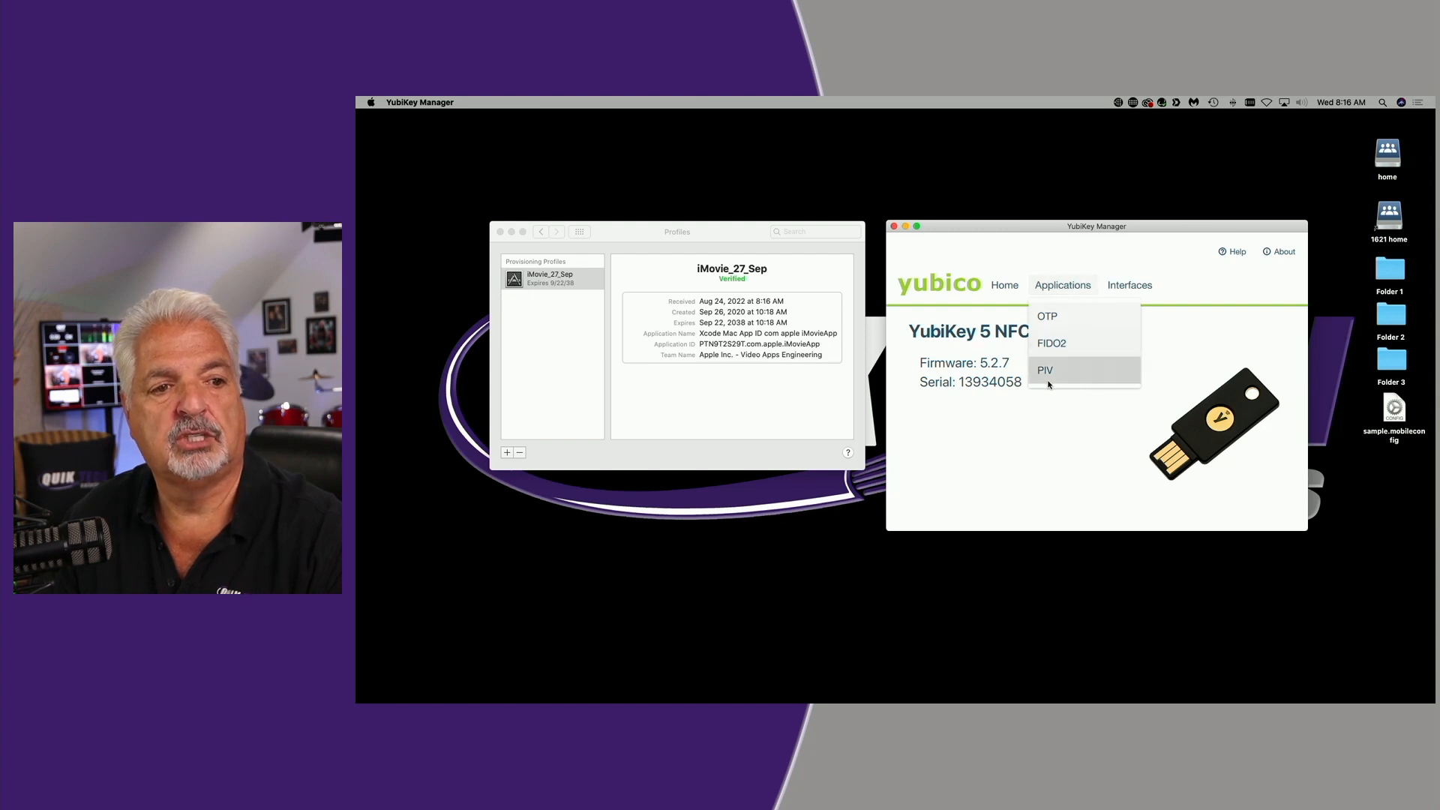
click(1045, 370)
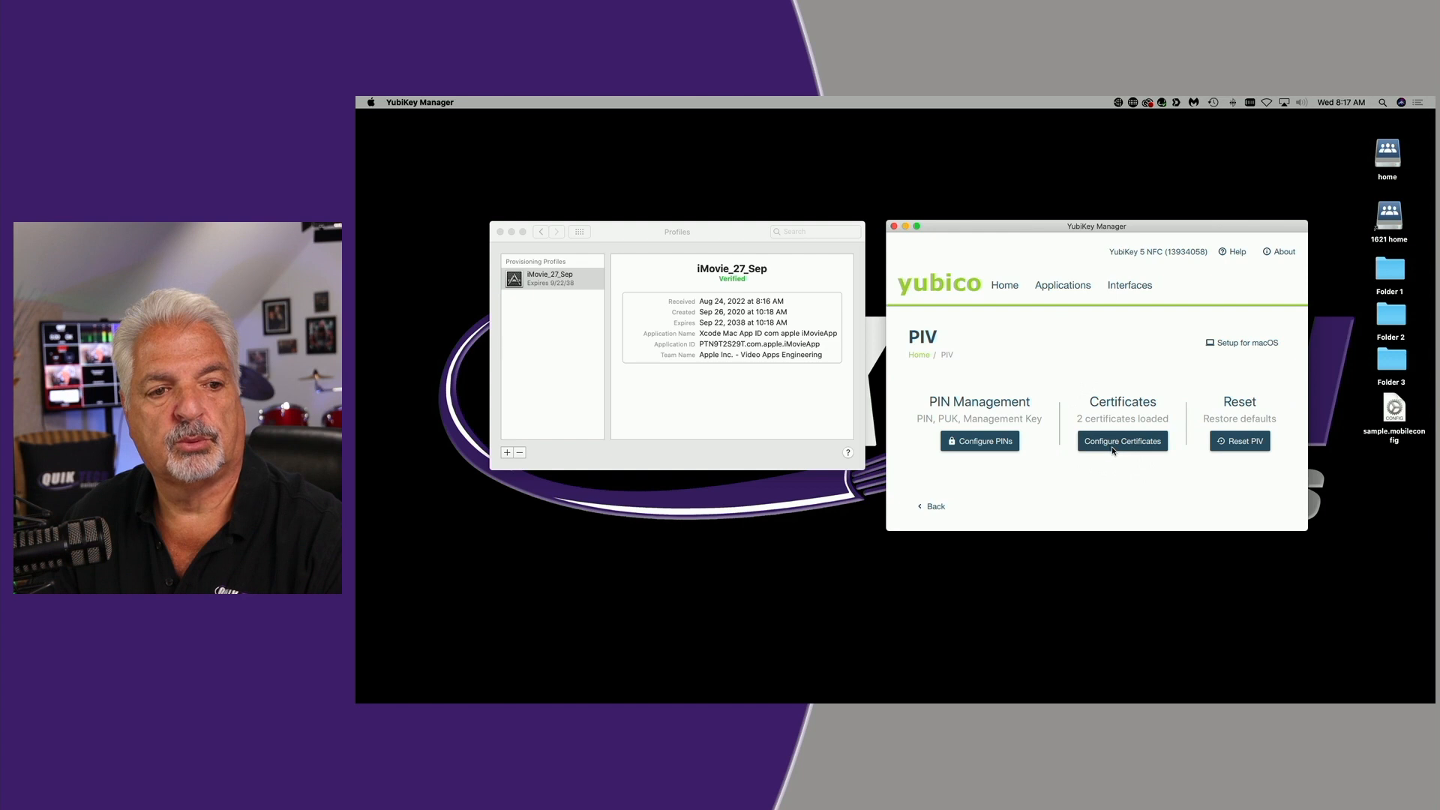
click(1122, 441)
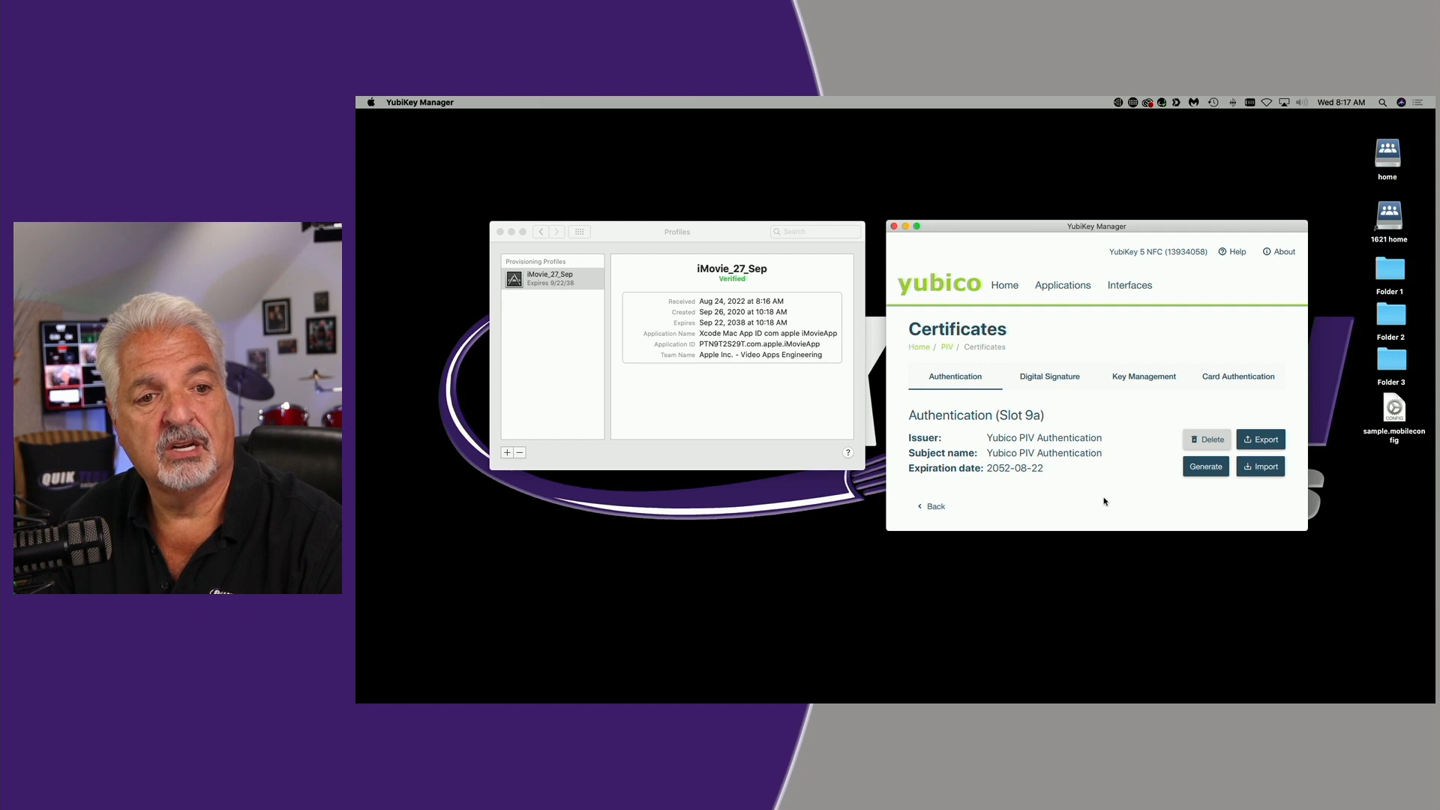
click(1206, 439)
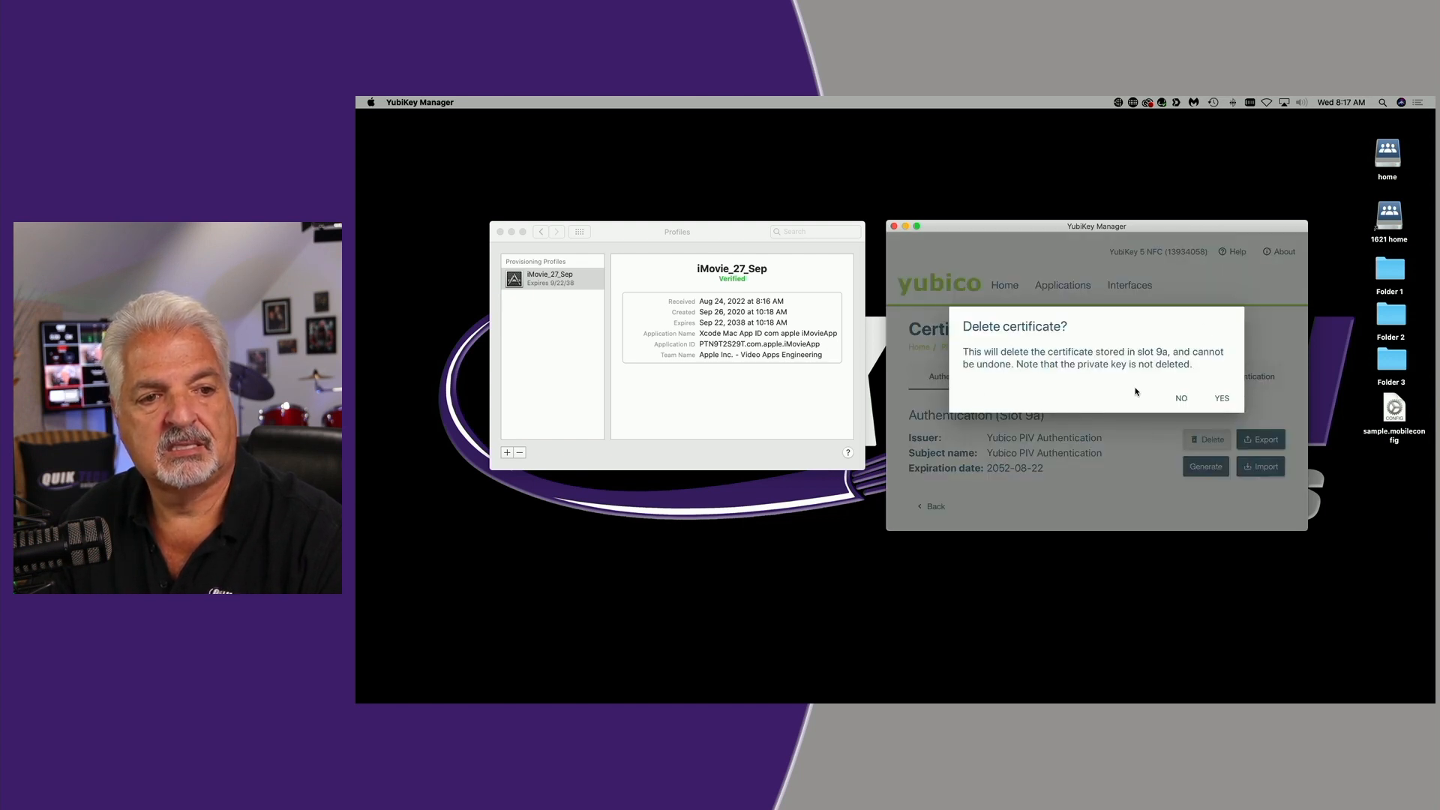
click(1221, 397)
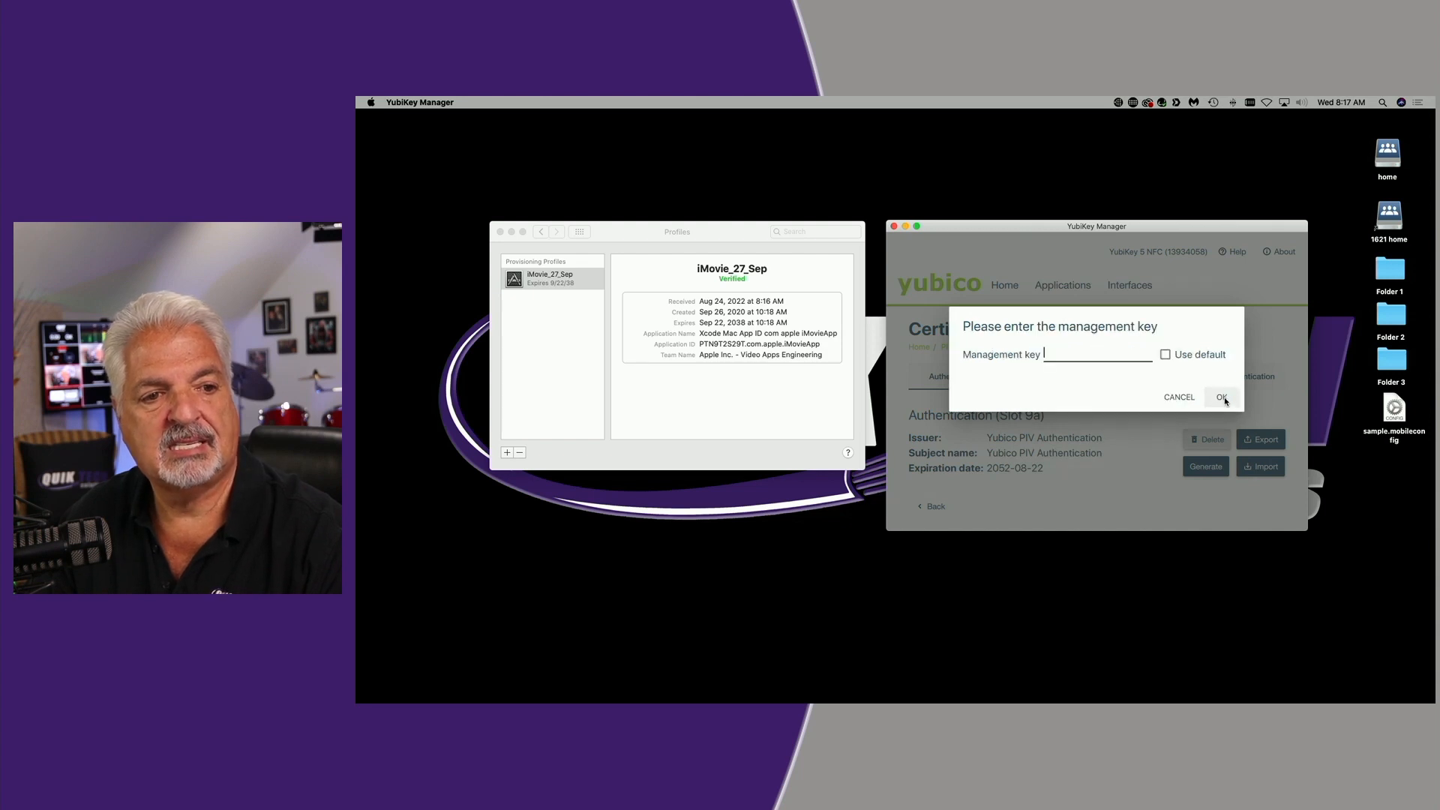
click(1167, 354)
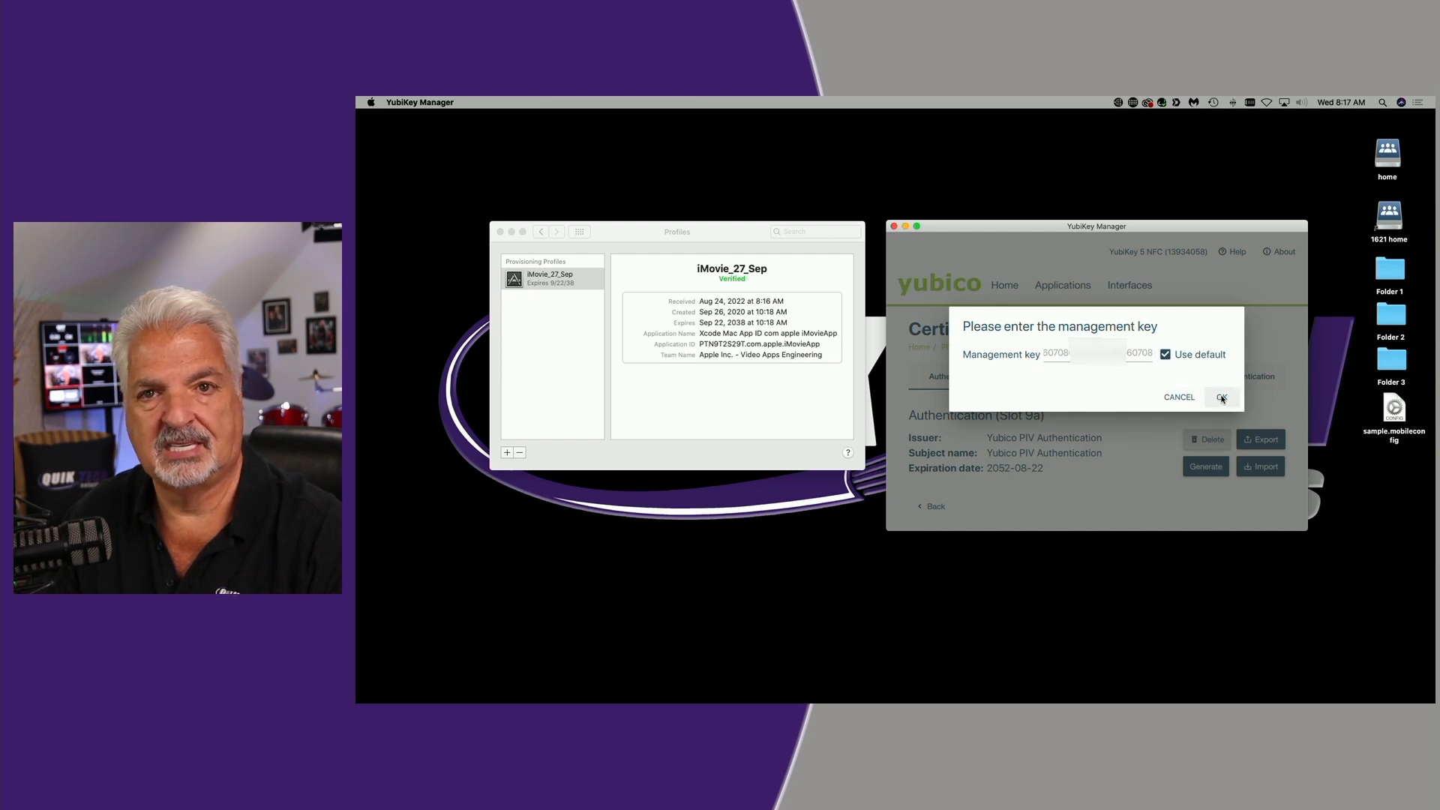
click(1221, 396)
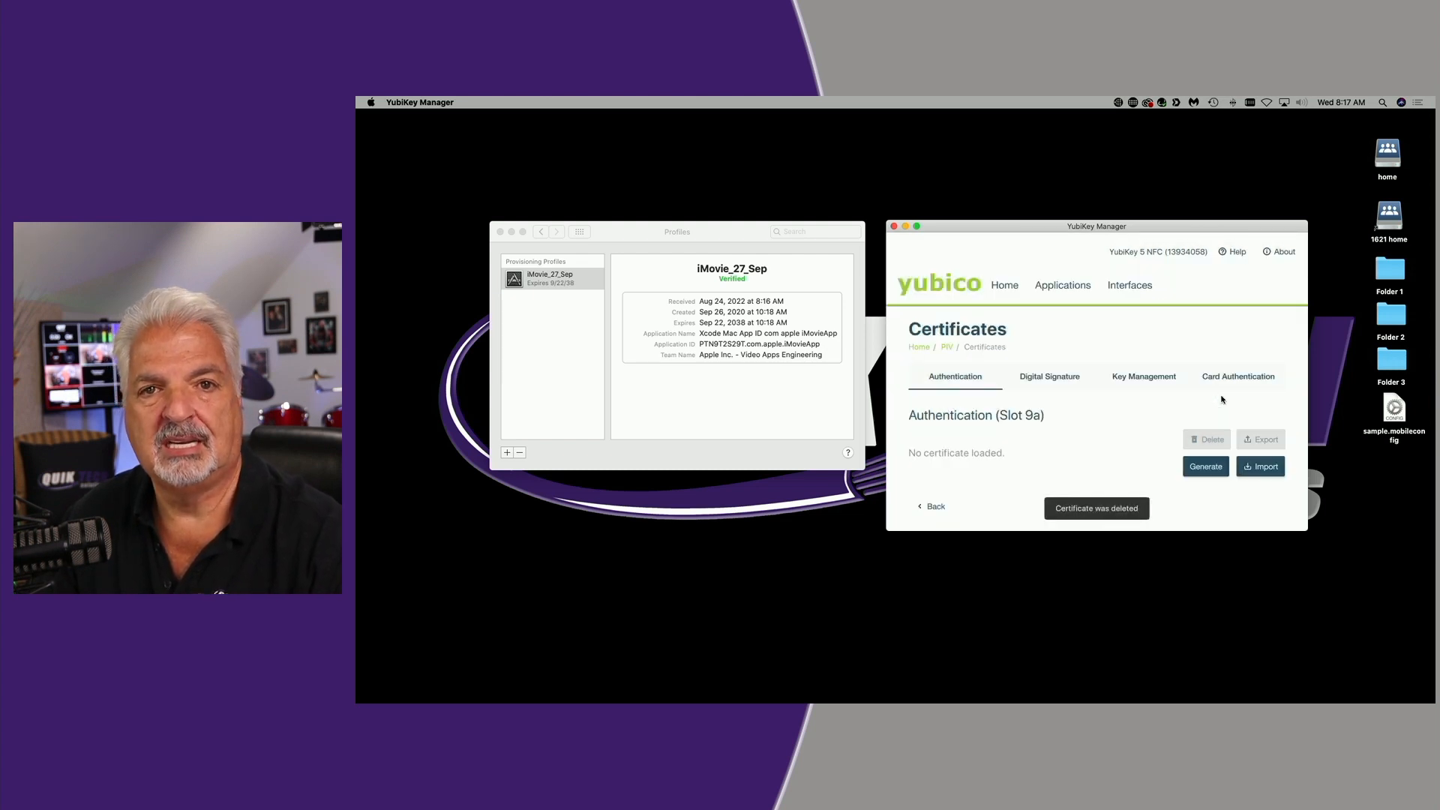
Delete the Key Management slot 9d certificate the same way, using the default management key.
click(1143, 375)
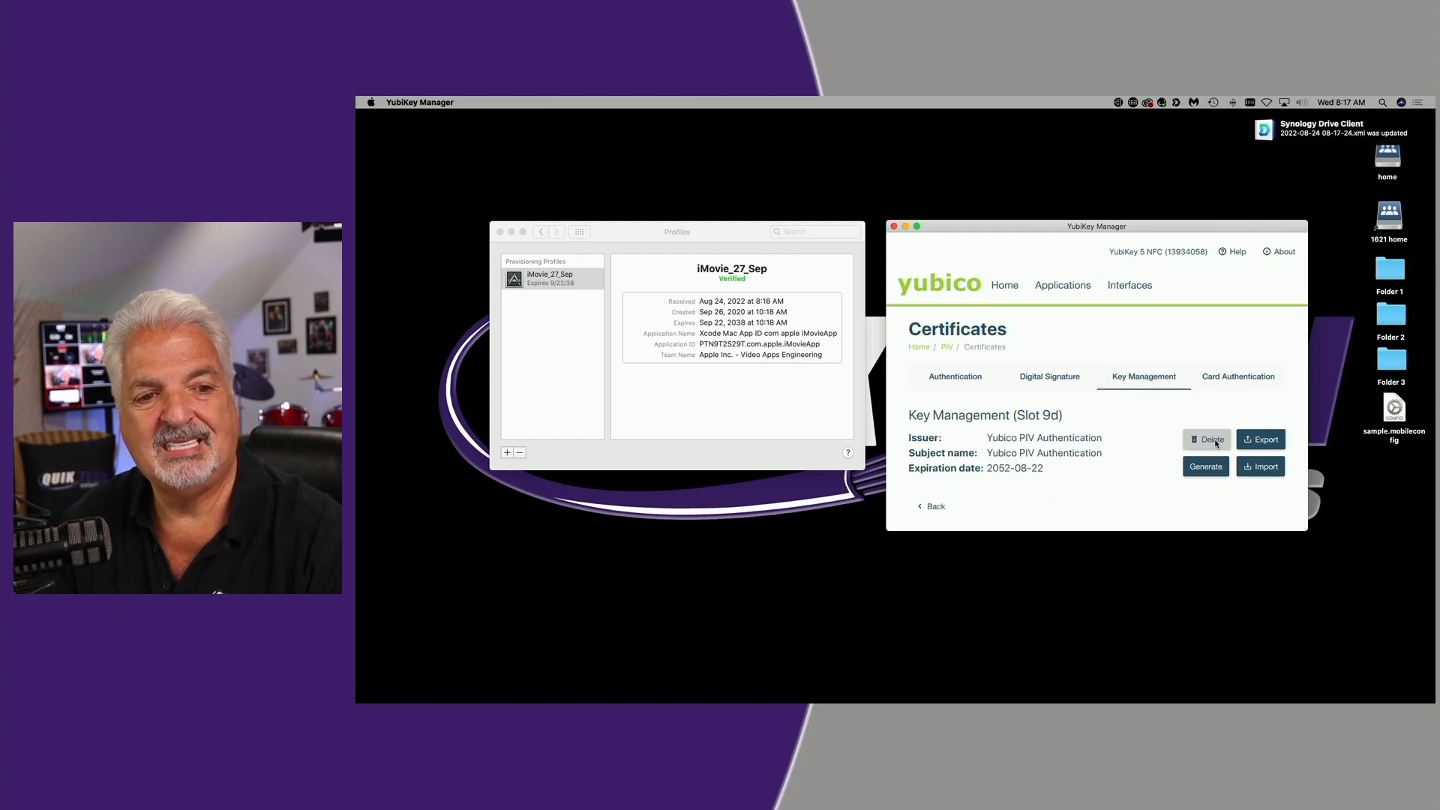
click(1206, 440)
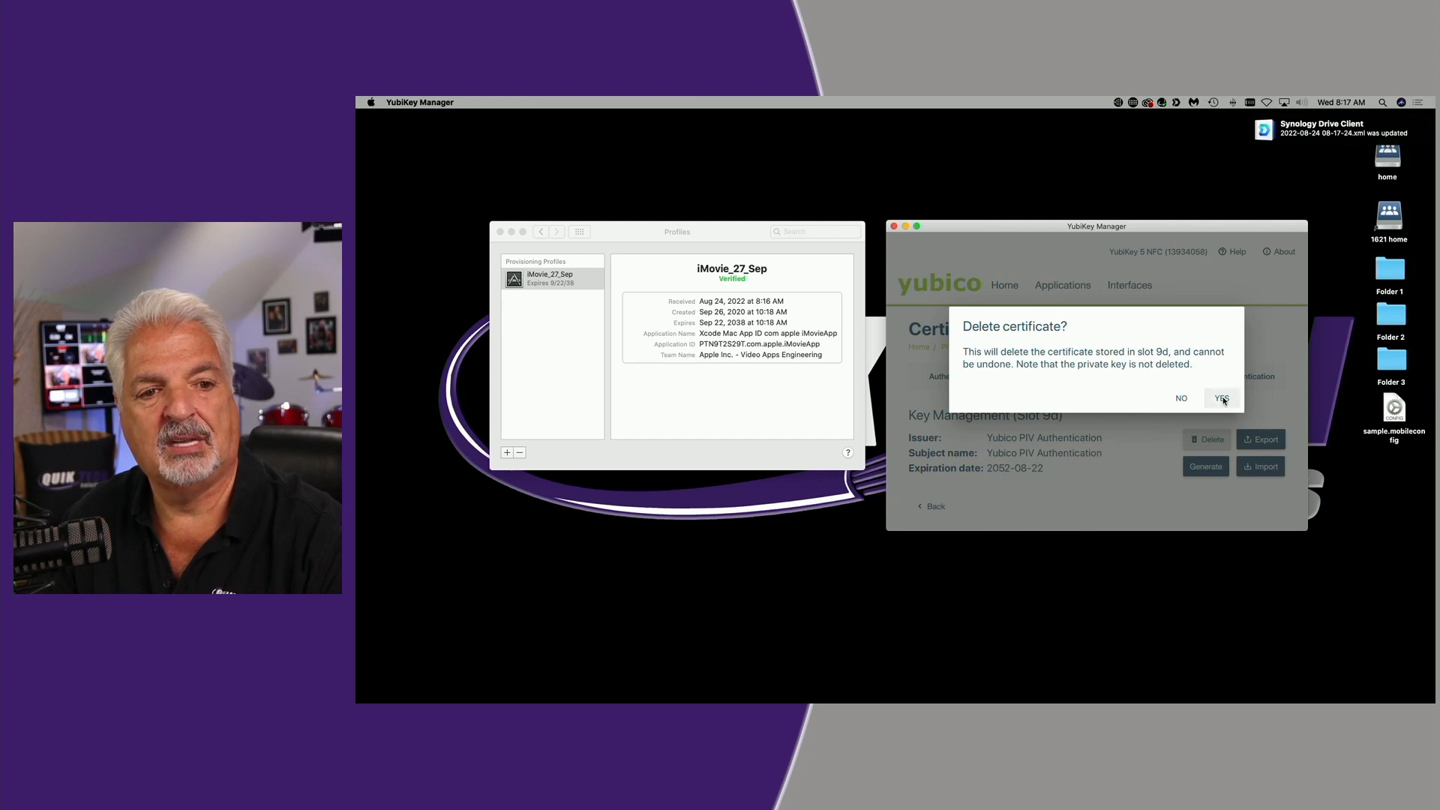
click(1221, 397)
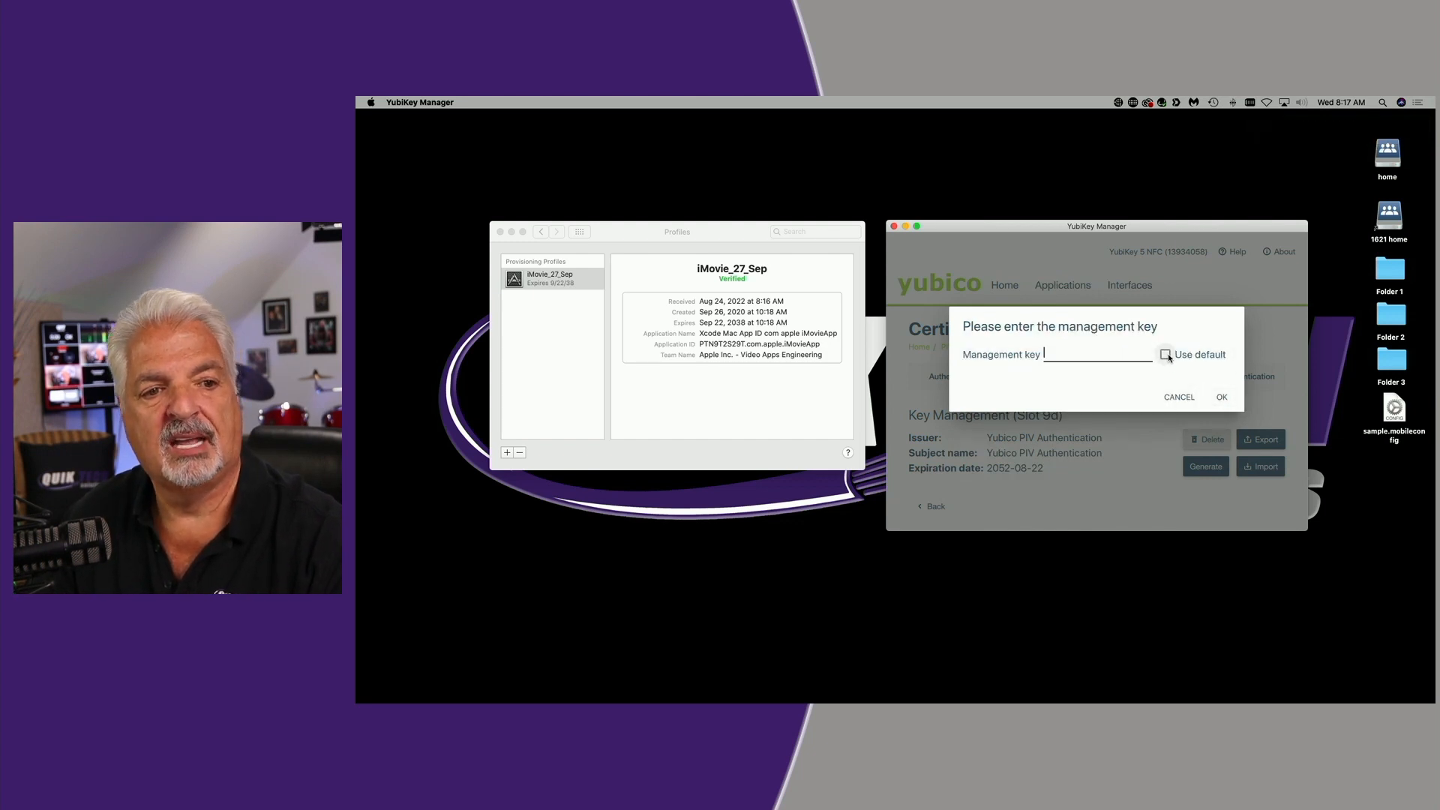
click(1166, 354)
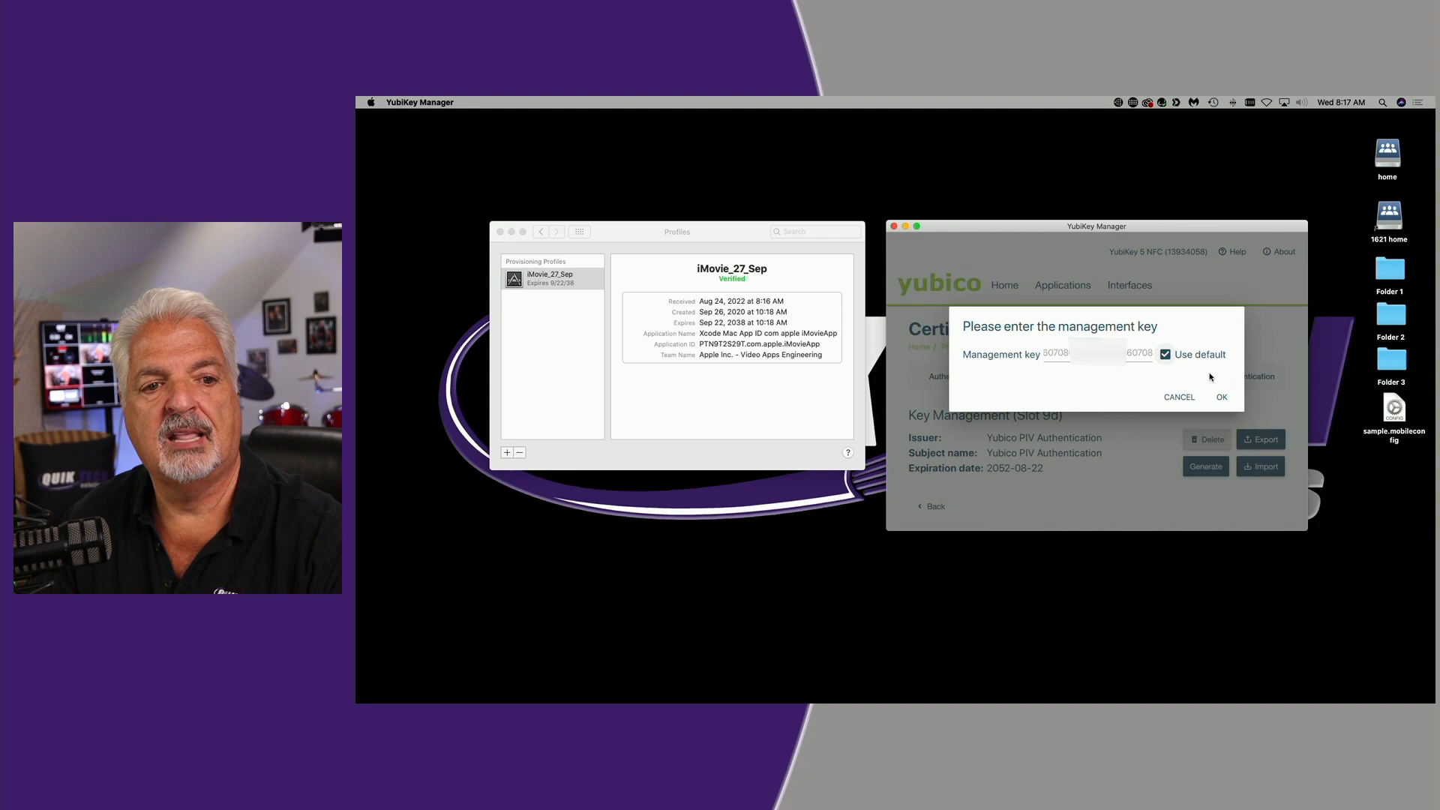
click(1221, 396)
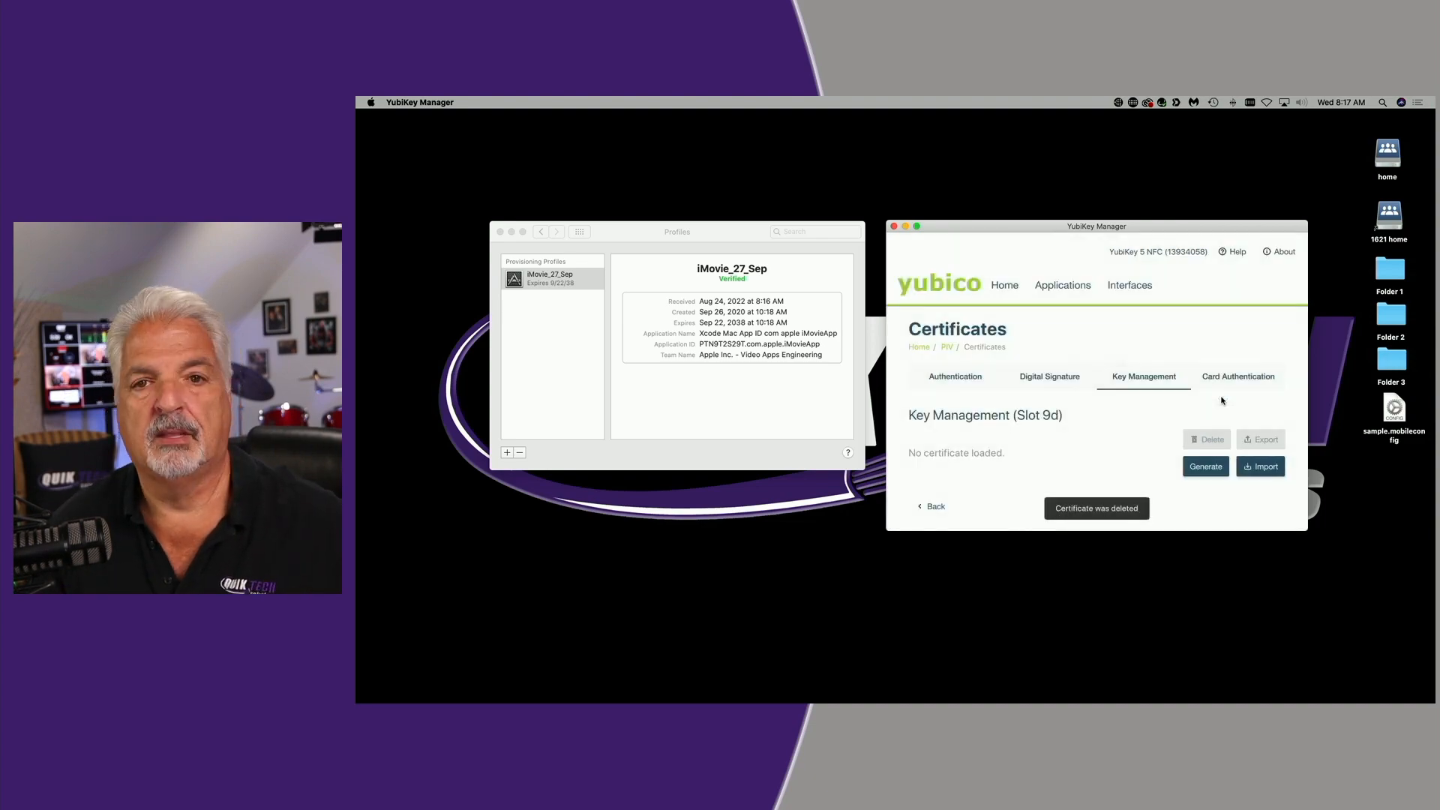